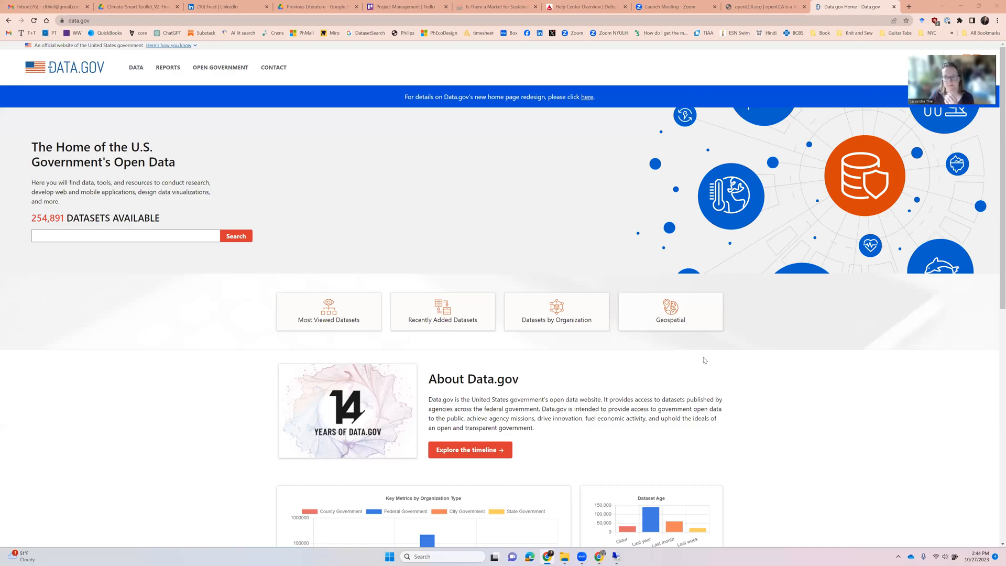
{"action": "mouse_move", "coordinate": [672, 360]}
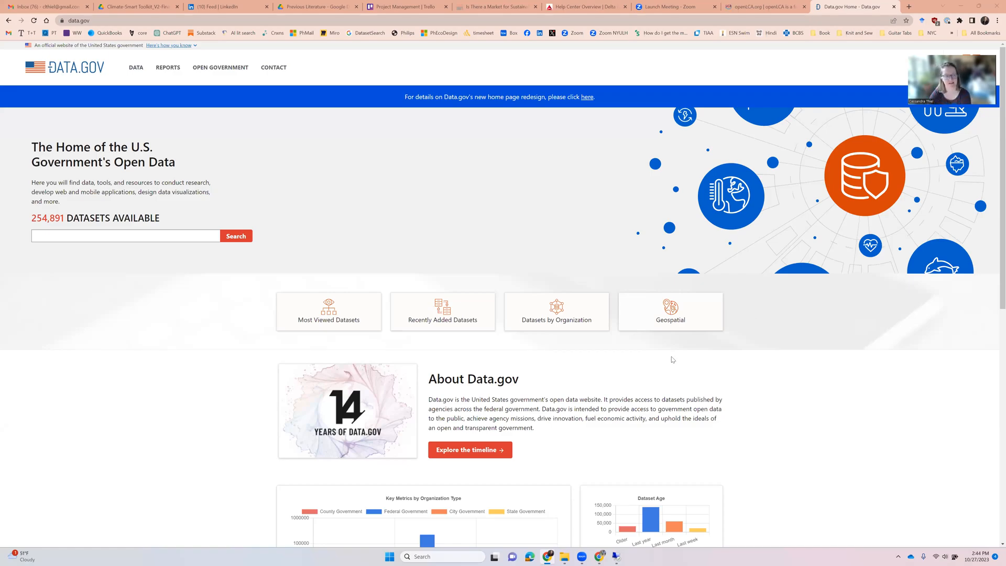
{"action": "mouse_move", "coordinate": [643, 331]}
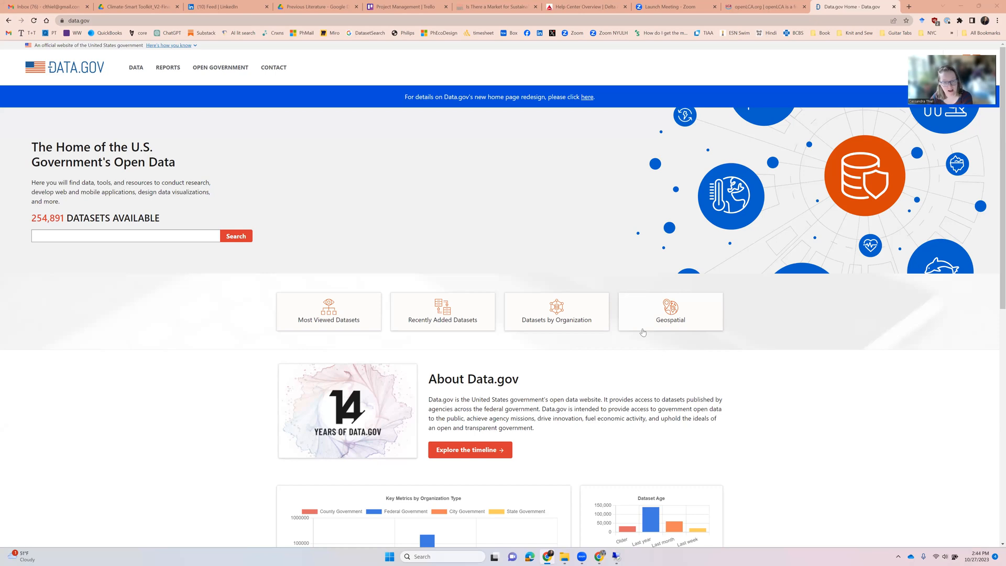
{"action": "mouse_move", "coordinate": [691, 340]}
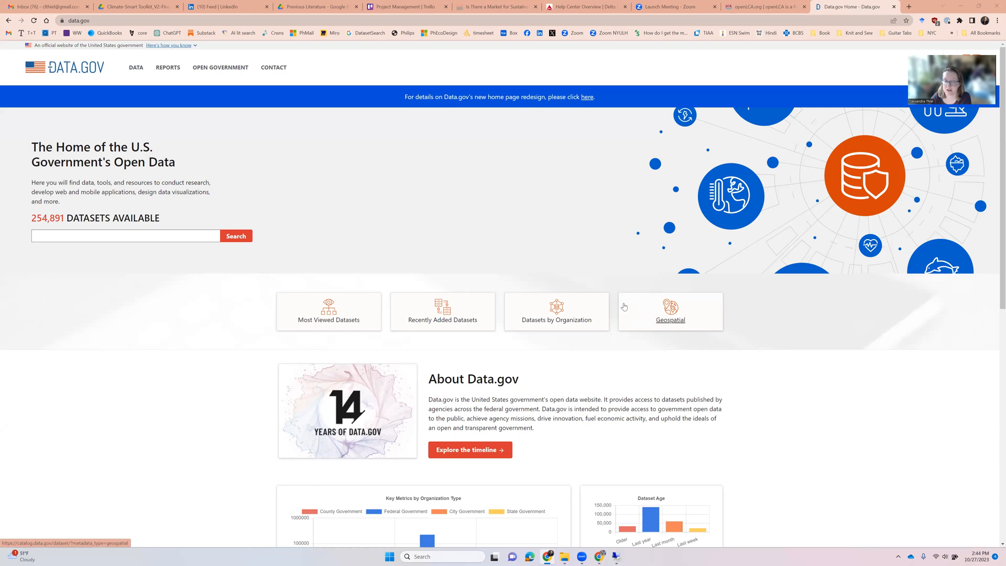
{"action": "mouse_move", "coordinate": [751, 17]}
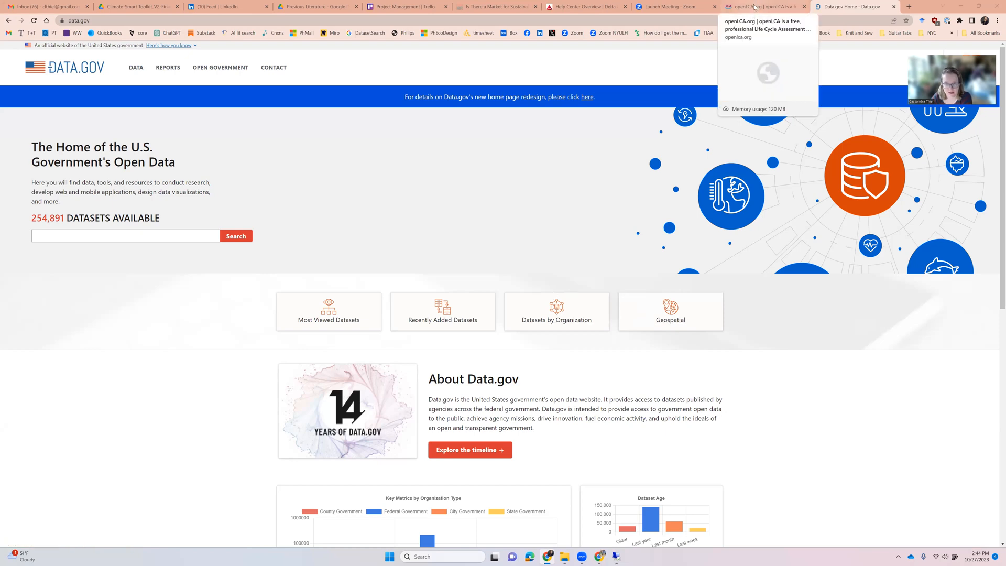
On openlca.org, browse the Software menu and go to the Download registration form.
{"action": "left_click", "coordinate": [764, 7]}
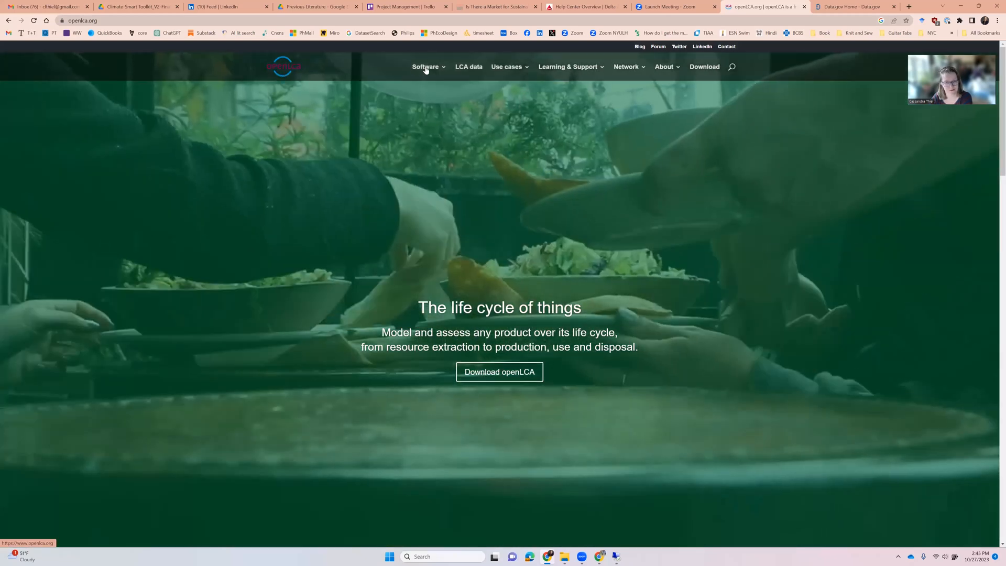
{"action": "left_click", "coordinate": [425, 67]}
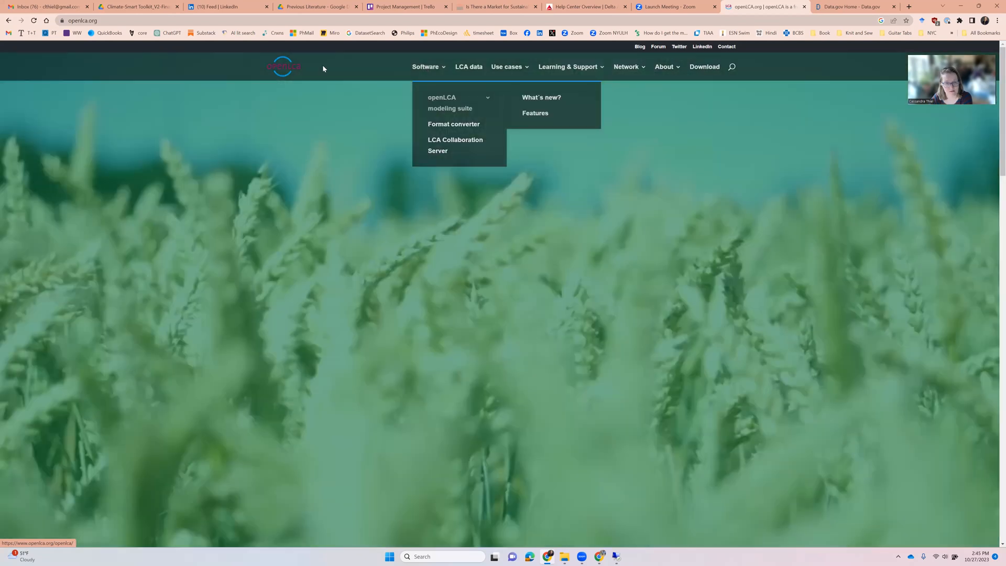
{"action": "mouse_move", "coordinate": [611, 87]}
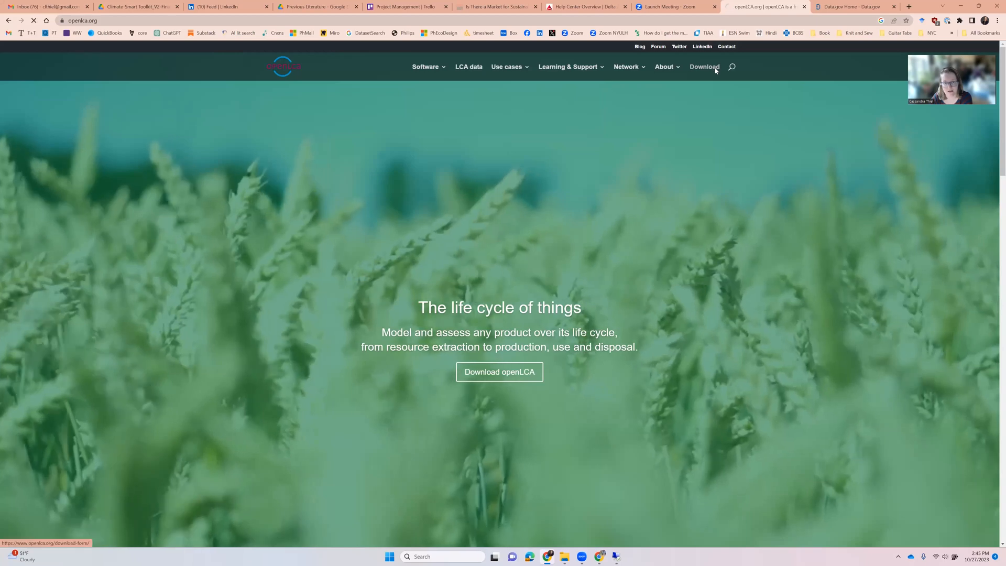
{"action": "left_click", "coordinate": [704, 67]}
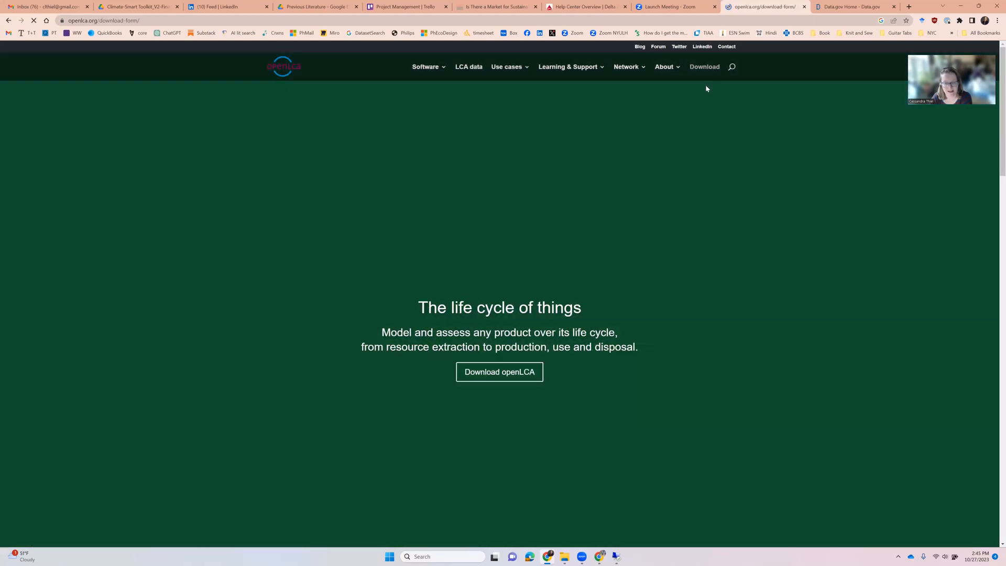
{"action": "left_click", "coordinate": [499, 371]}
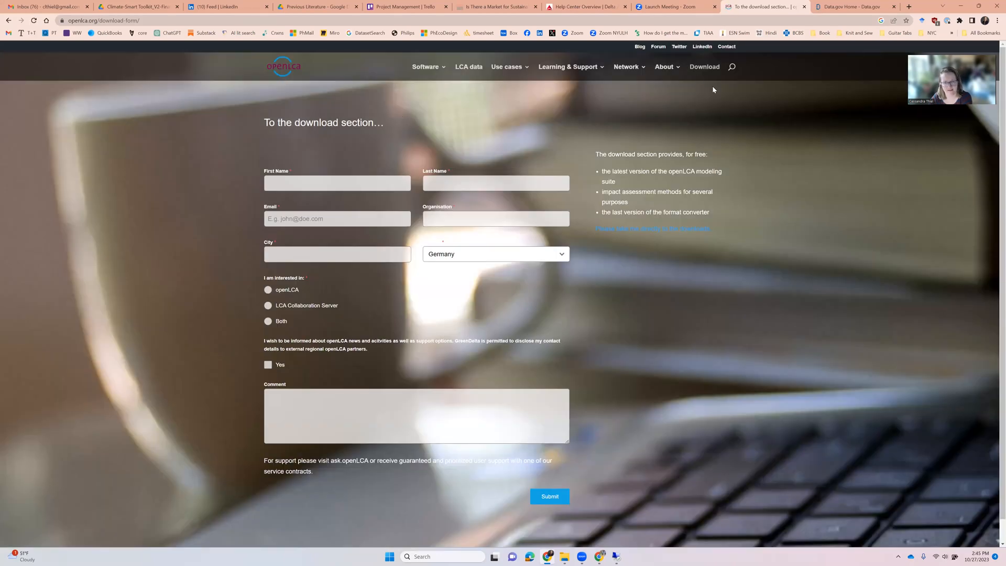
{"action": "mouse_move", "coordinate": [469, 67]}
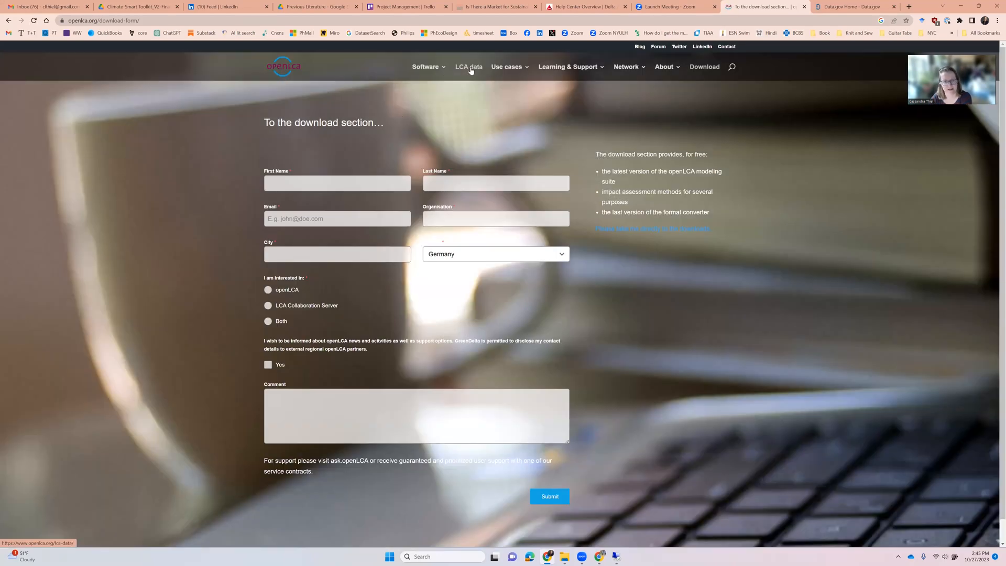
{"action": "mouse_move", "coordinate": [853, 6]}
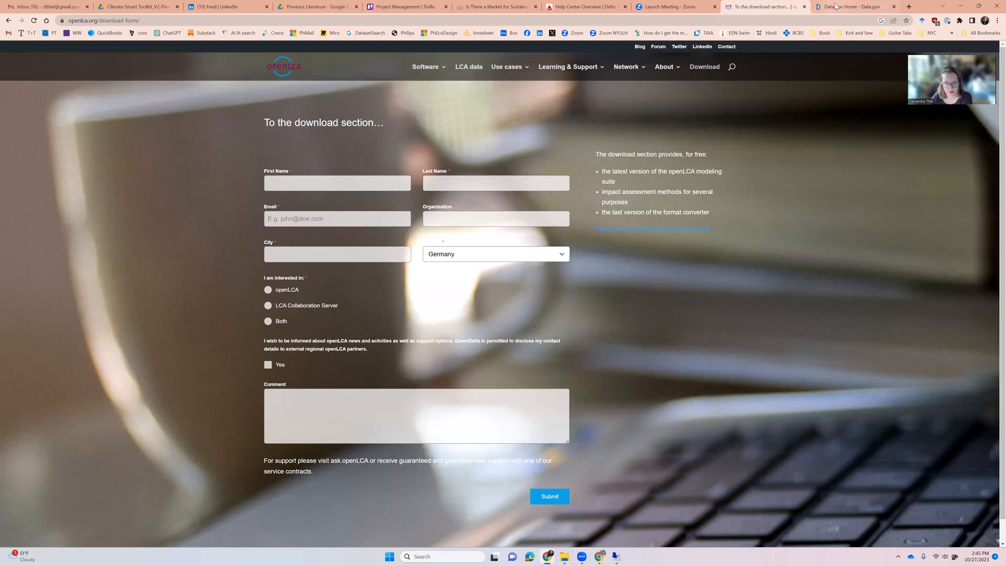
Search the Data.gov catalog for 'eeio lca' datasets.
{"action": "left_click", "coordinate": [850, 6]}
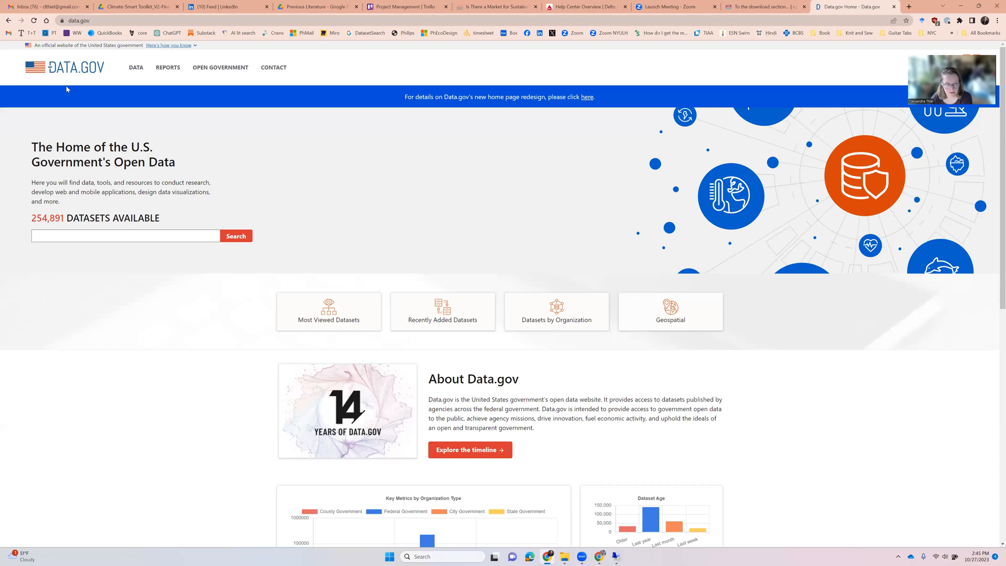
{"action": "mouse_move", "coordinate": [123, 198]}
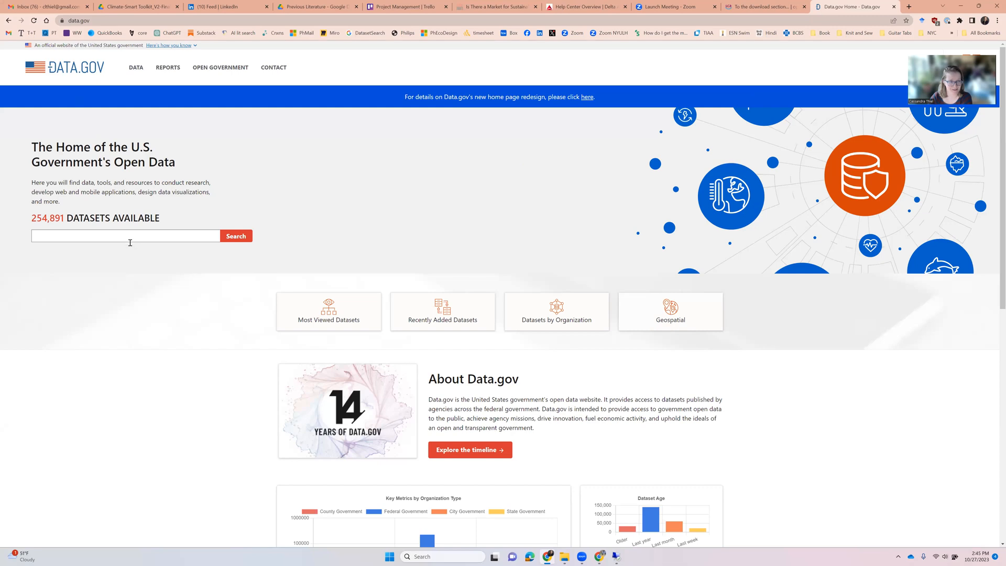
{"action": "left_click", "coordinate": [126, 236]}
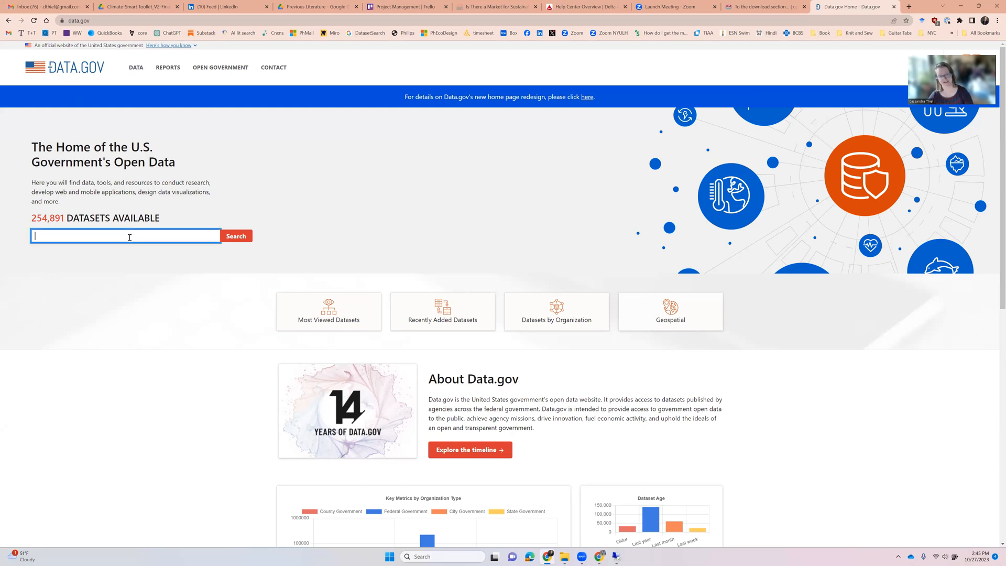
{"action": "type", "text": "eeiolca"}
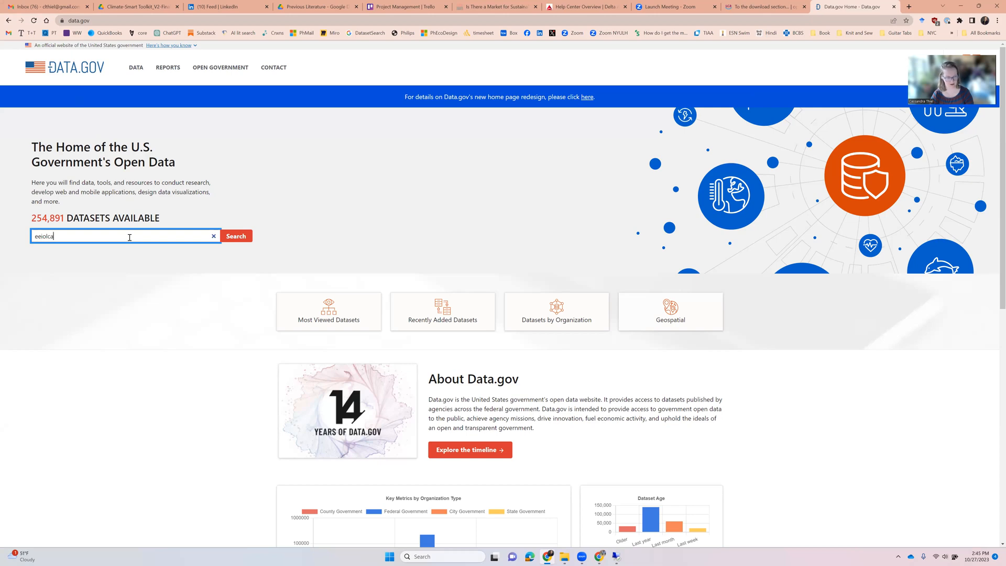
{"action": "left_click", "coordinate": [236, 237]}
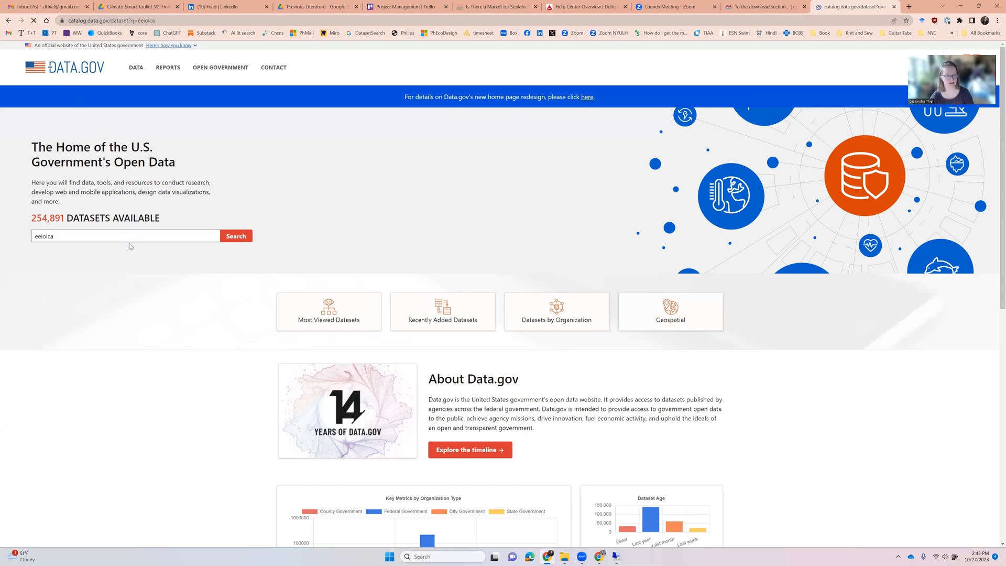
{"action": "left_click", "coordinate": [236, 236]}
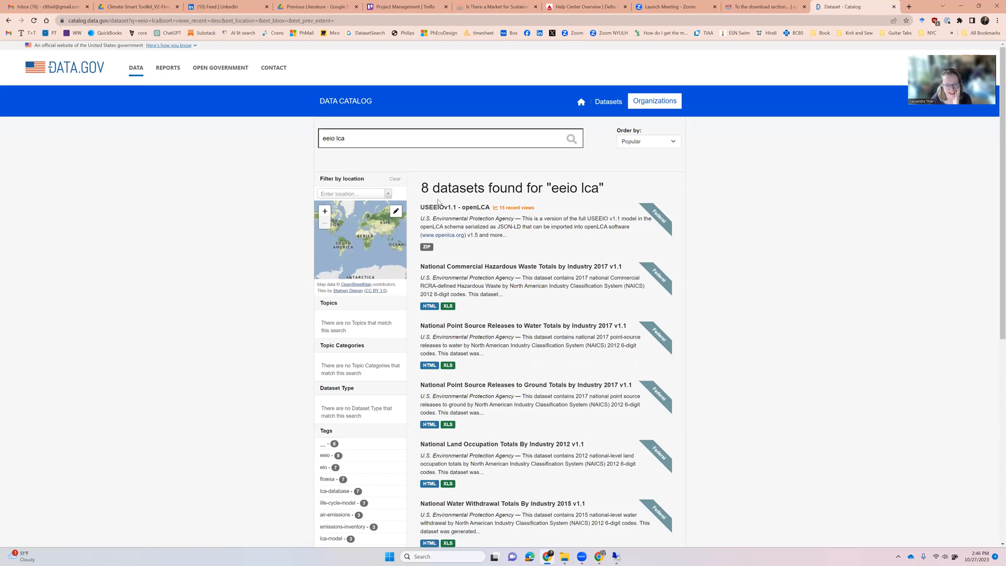
{"action": "mouse_move", "coordinate": [454, 207]}
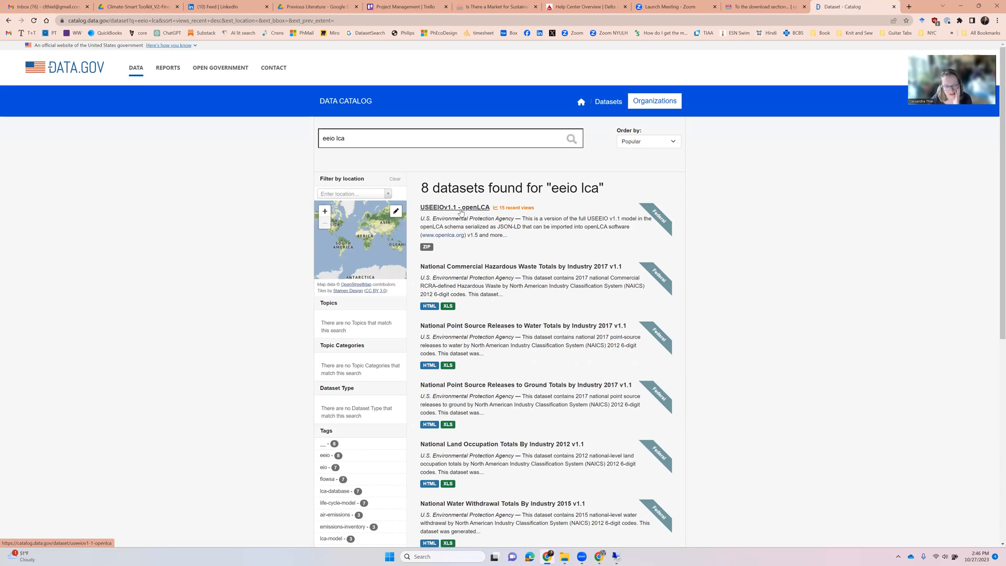
Open the USEEIOv1.1 - openLCA result and scroll past its Downloads & Resources.
{"action": "left_click", "coordinate": [454, 207]}
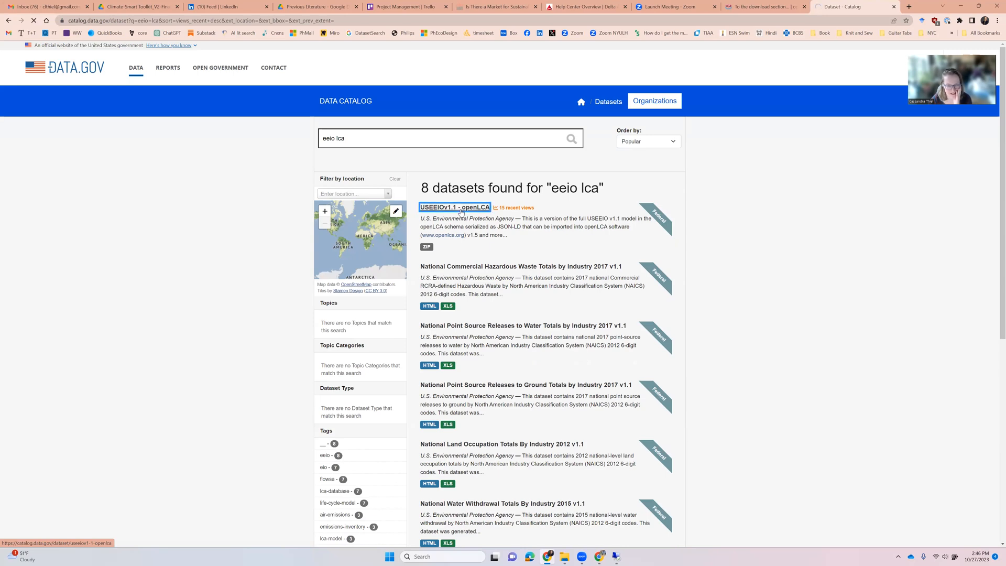
{"action": "left_click", "coordinate": [454, 206]}
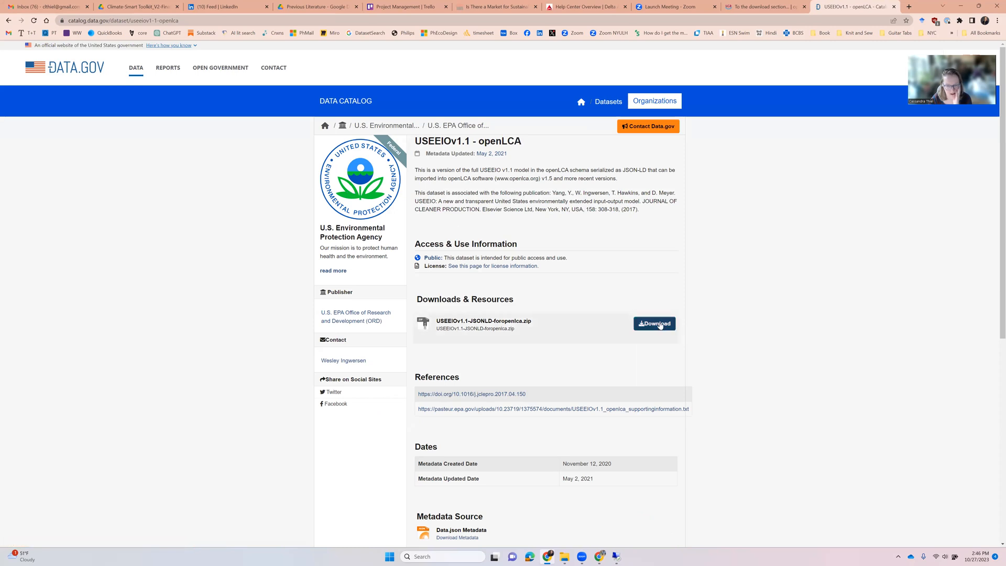
{"action": "mouse_move", "coordinate": [654, 323]}
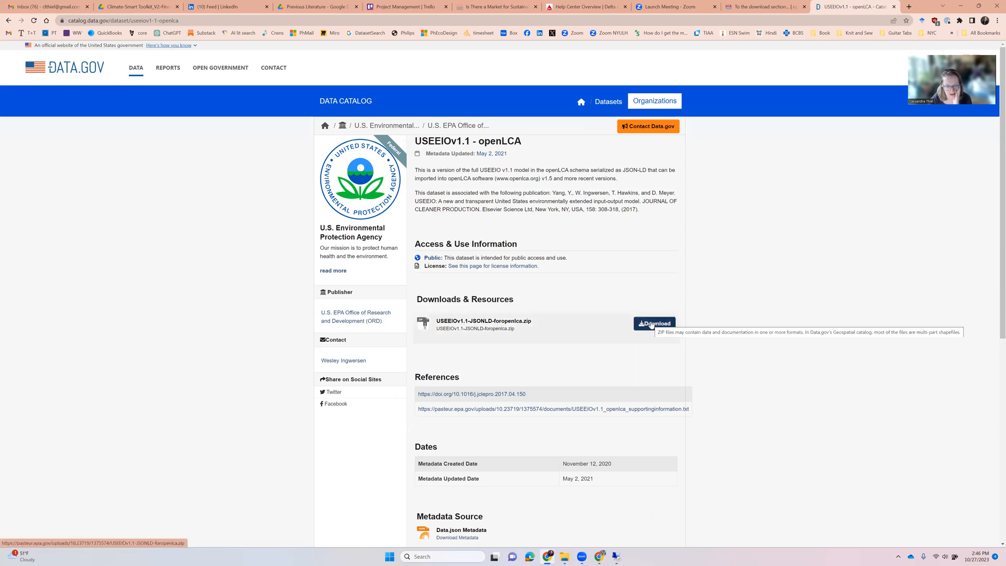
{"action": "scroll", "scroll_direction": "down", "scroll_amount": 3}
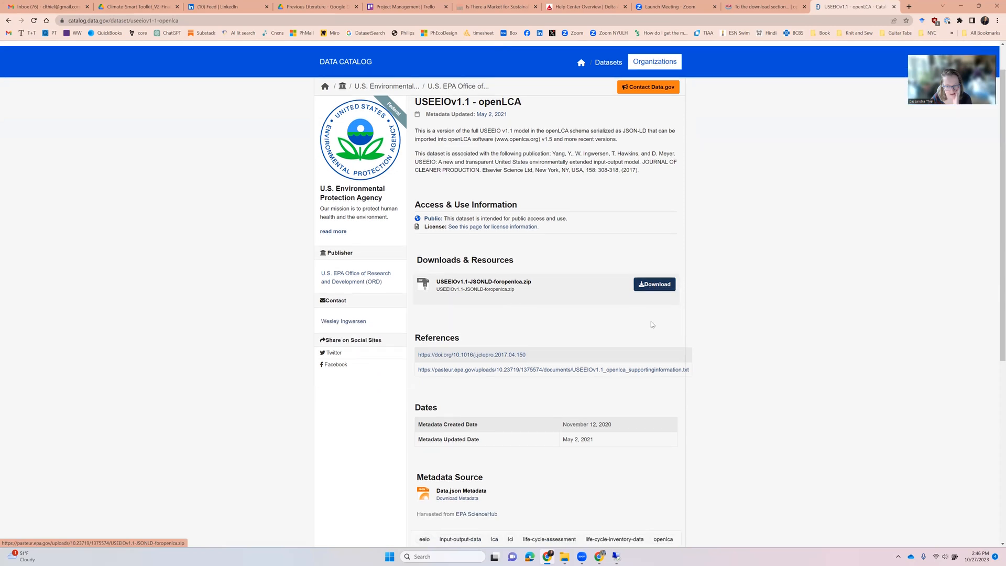
{"action": "scroll", "scroll_direction": "down", "scroll_amount": 3}
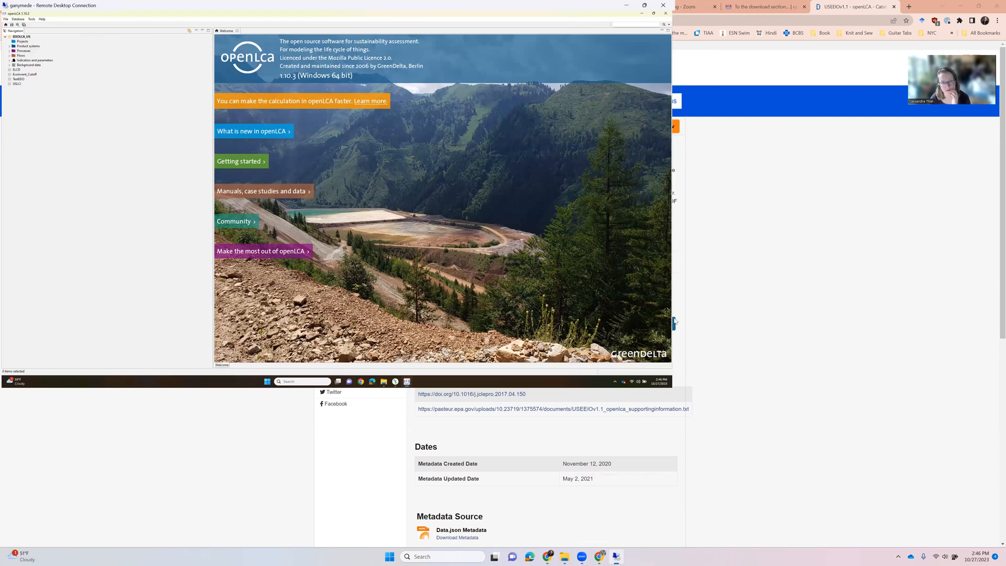
{"action": "mouse_move", "coordinate": [678, 369]}
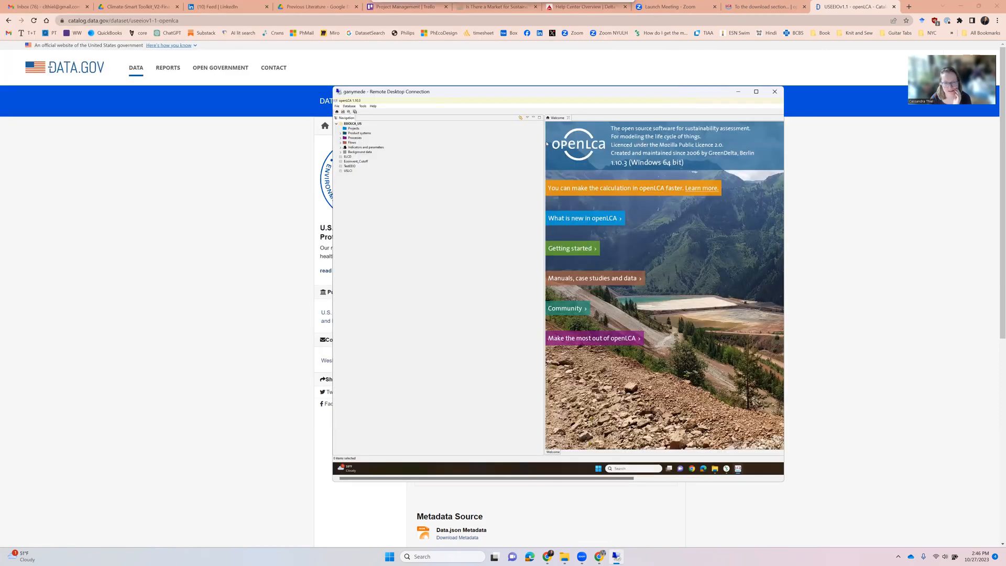
{"action": "mouse_move", "coordinate": [783, 482]}
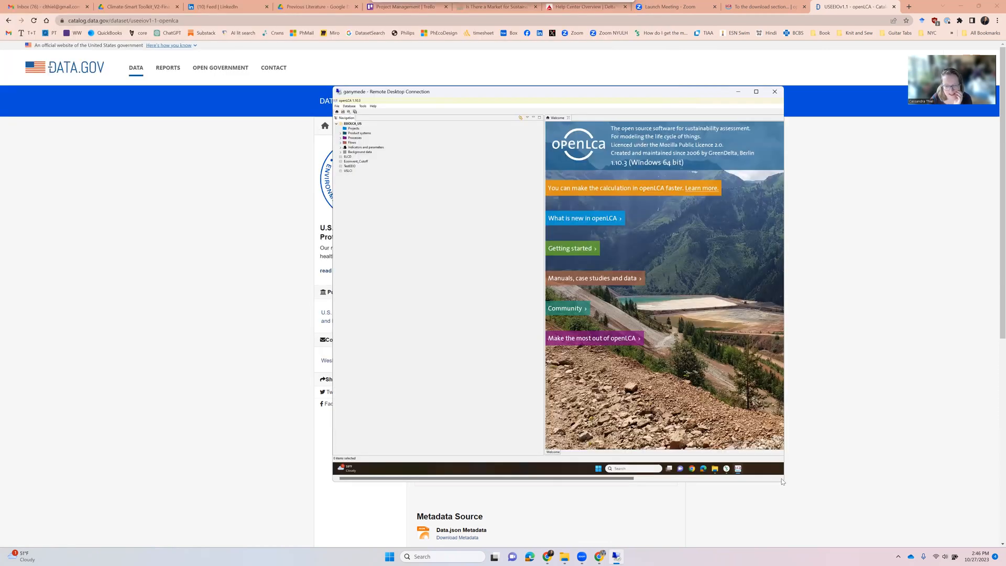
{"action": "mouse_move", "coordinate": [753, 489]}
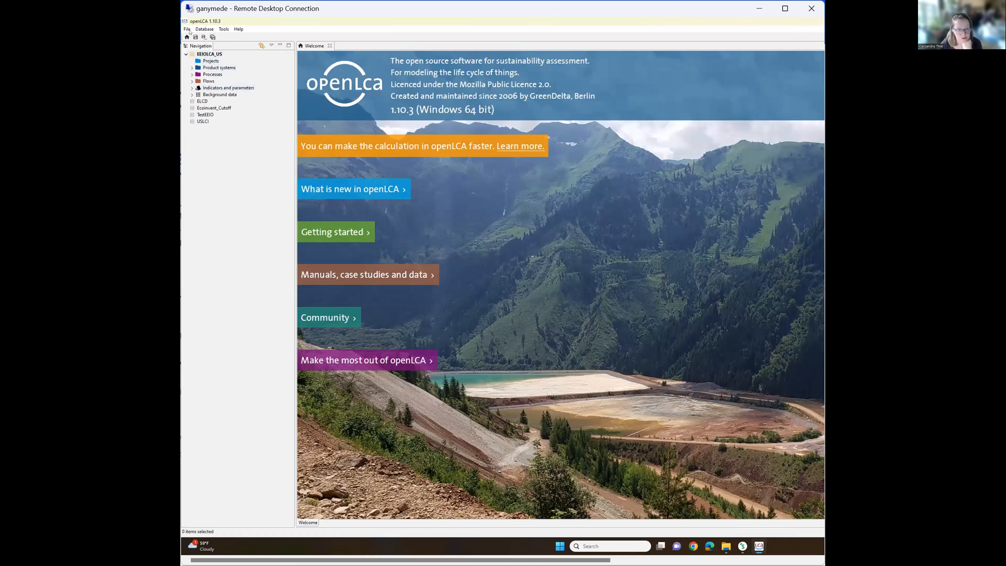
Expand Ecoinvent_Cutoff Processes, then activate the EEIOLCA_US database.
{"action": "left_click", "coordinate": [187, 29]}
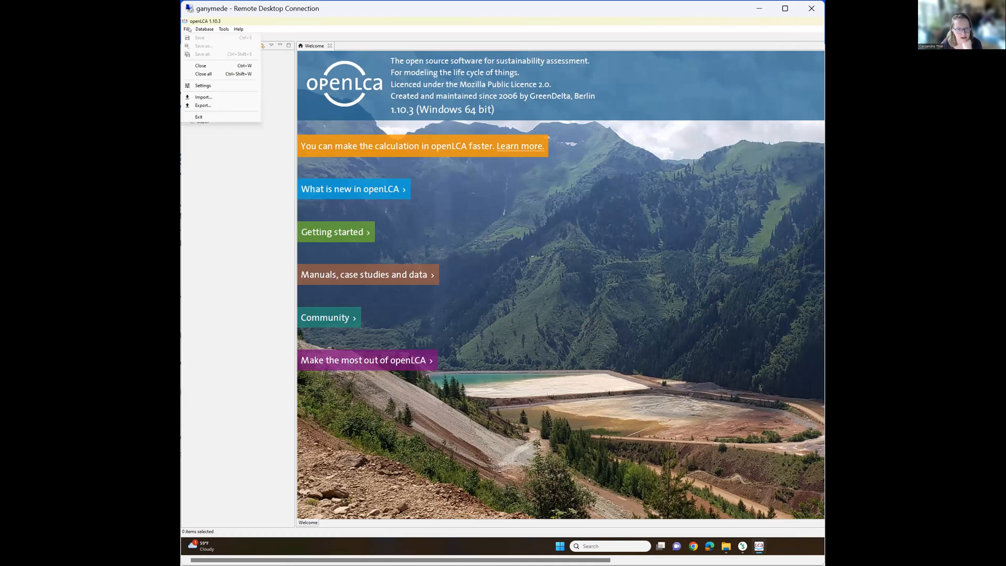
{"action": "left_click", "coordinate": [204, 29]}
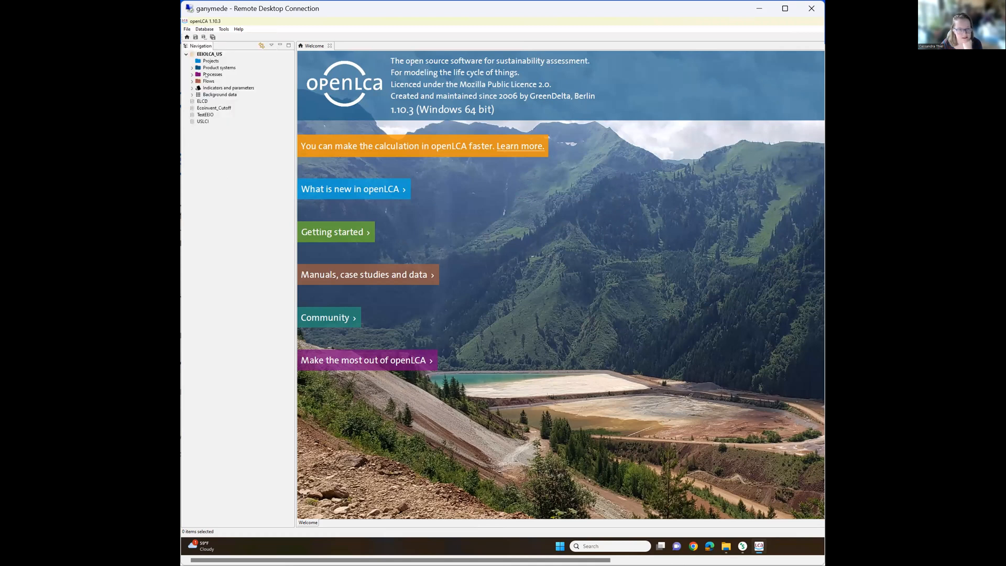
{"action": "mouse_move", "coordinate": [208, 54]}
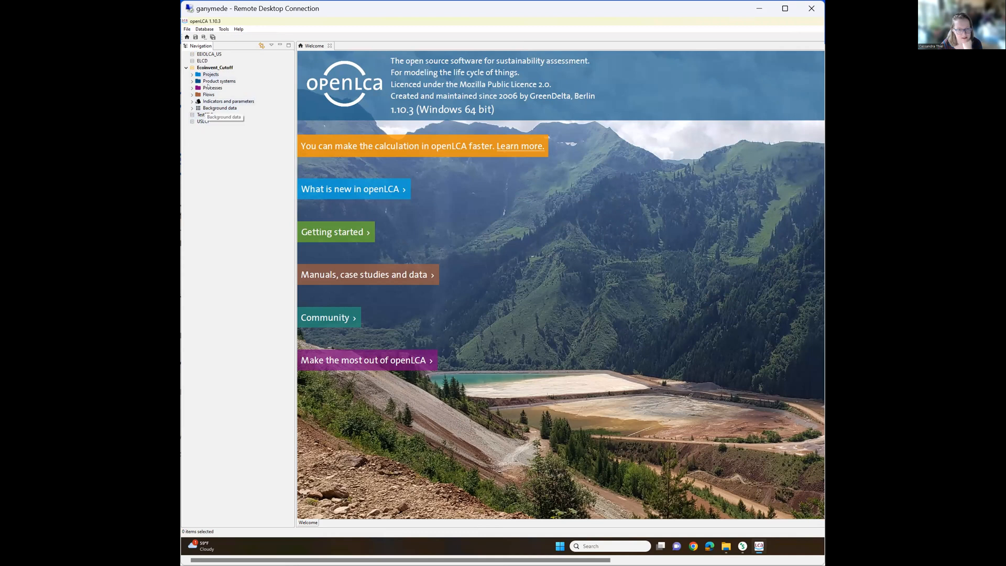
{"action": "left_click", "coordinate": [192, 88]}
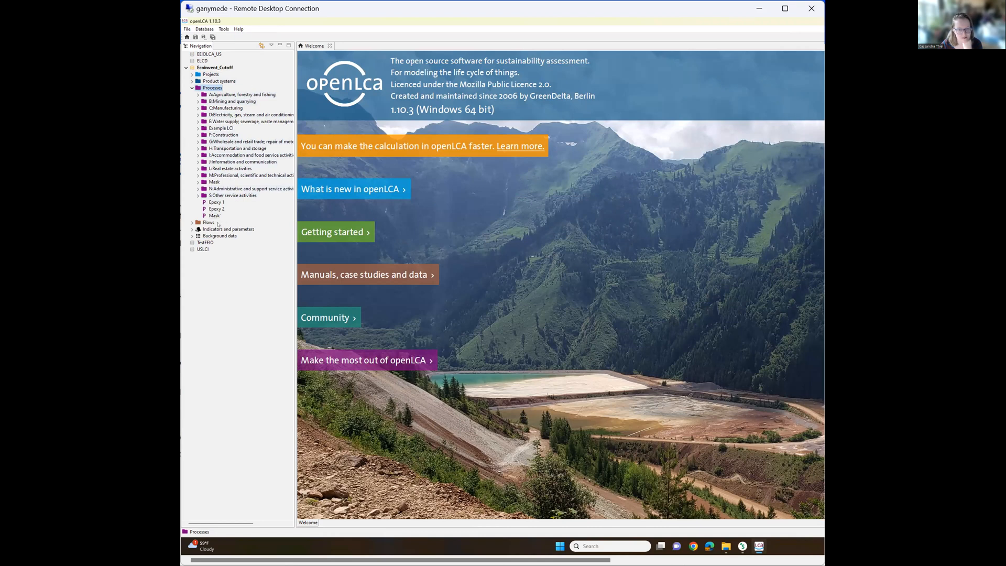
{"action": "left_click", "coordinate": [186, 67]}
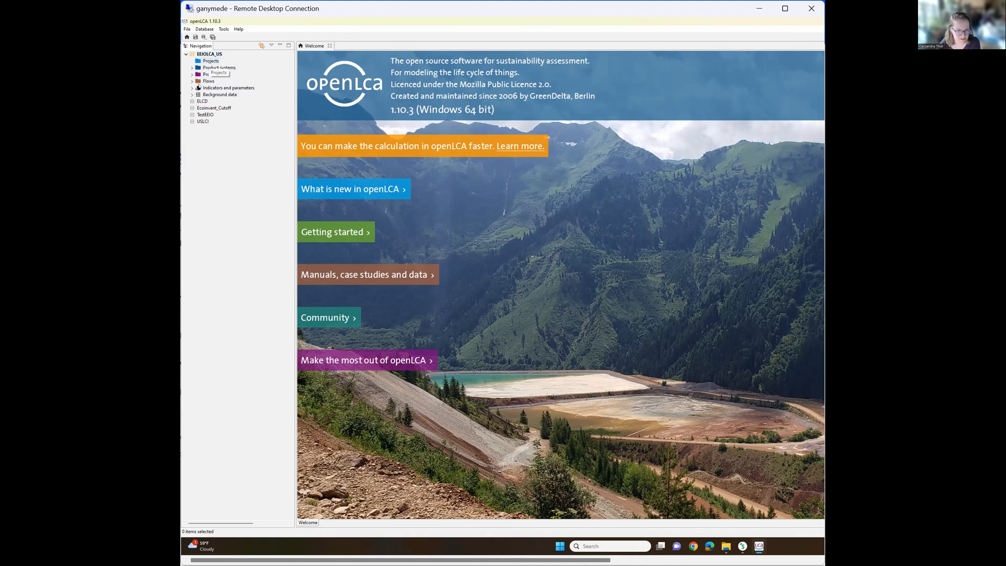
Expand EEIOLCA_US Processes, collapse Flows, and select 31-33: Manufacturing.
{"action": "left_click", "coordinate": [192, 81]}
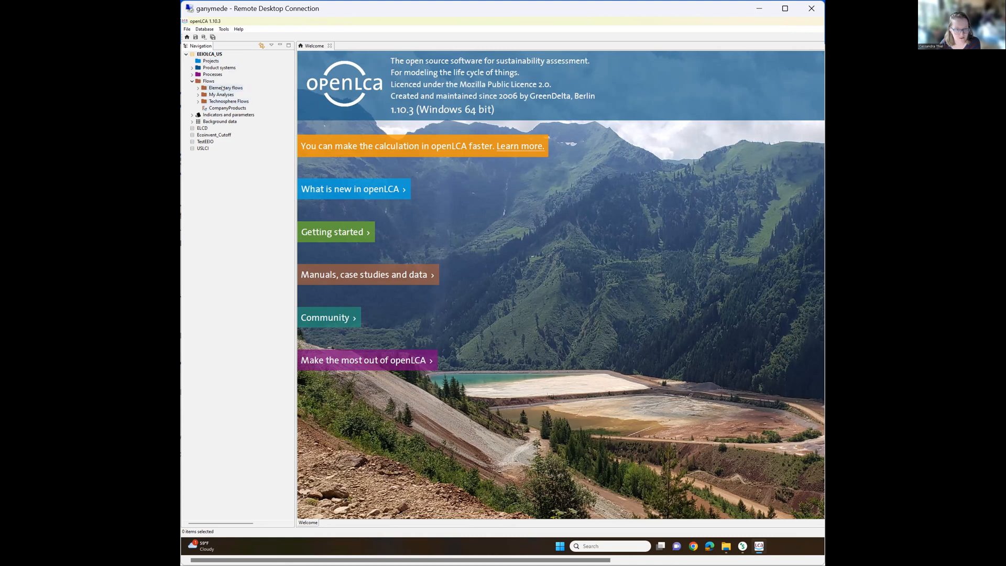
{"action": "left_click", "coordinate": [193, 87]}
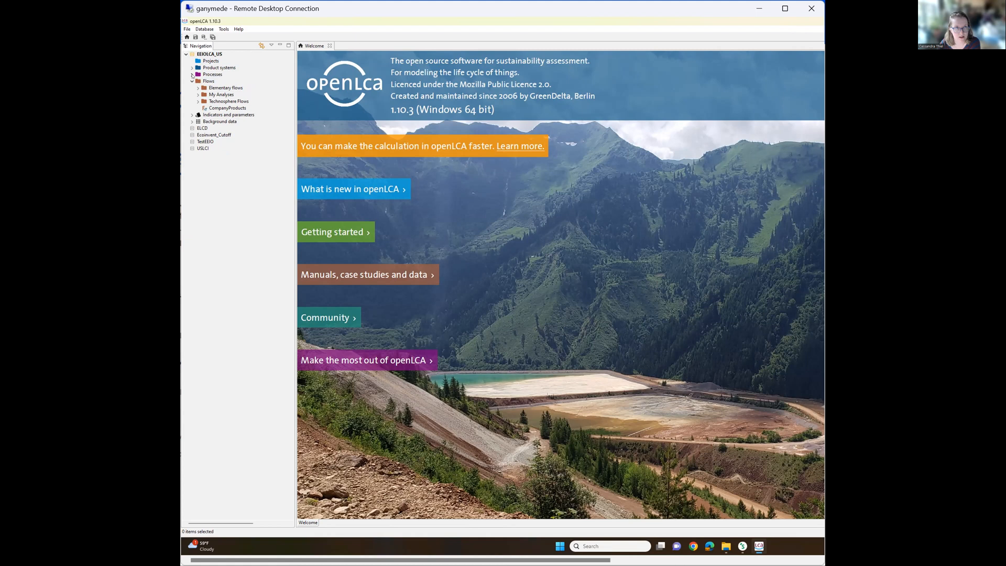
{"action": "left_click", "coordinate": [193, 74]}
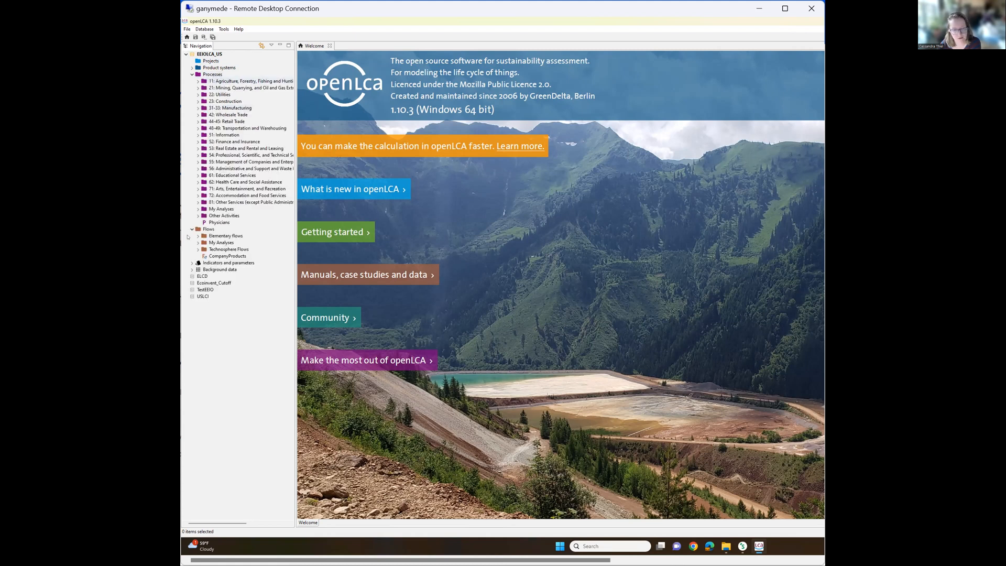
{"action": "left_click", "coordinate": [192, 229]}
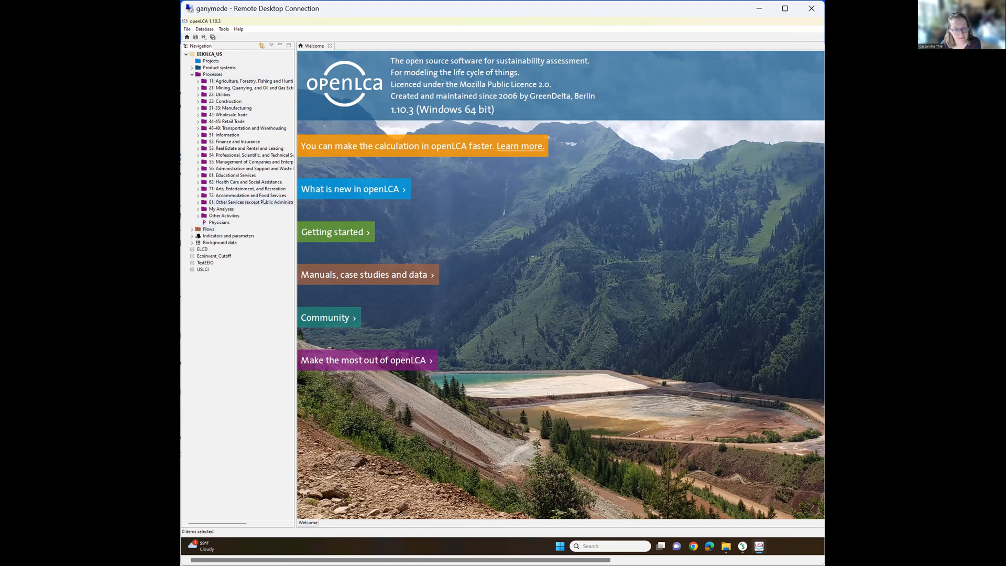
{"action": "mouse_move", "coordinate": [250, 202]}
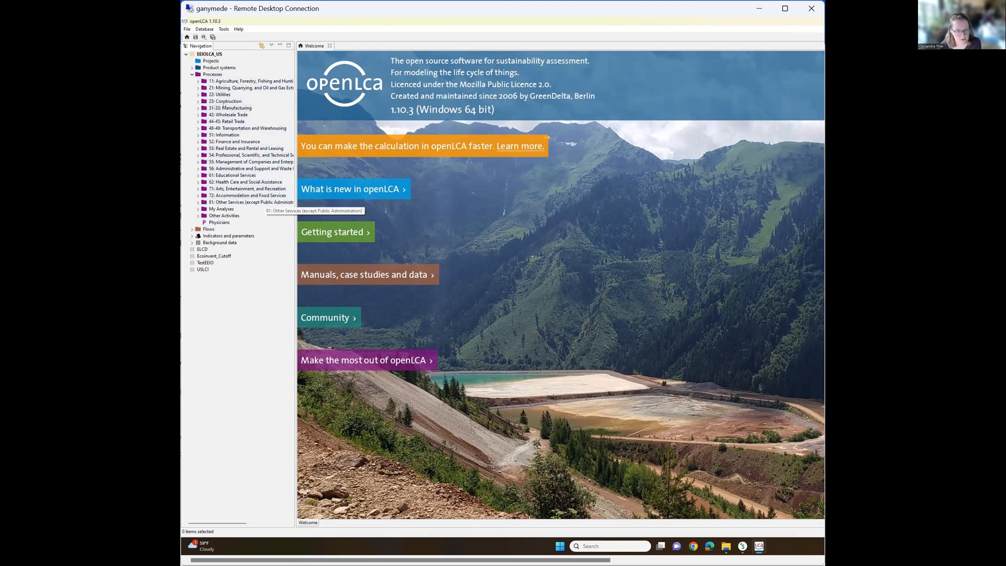
{"action": "left_click", "coordinate": [230, 107]}
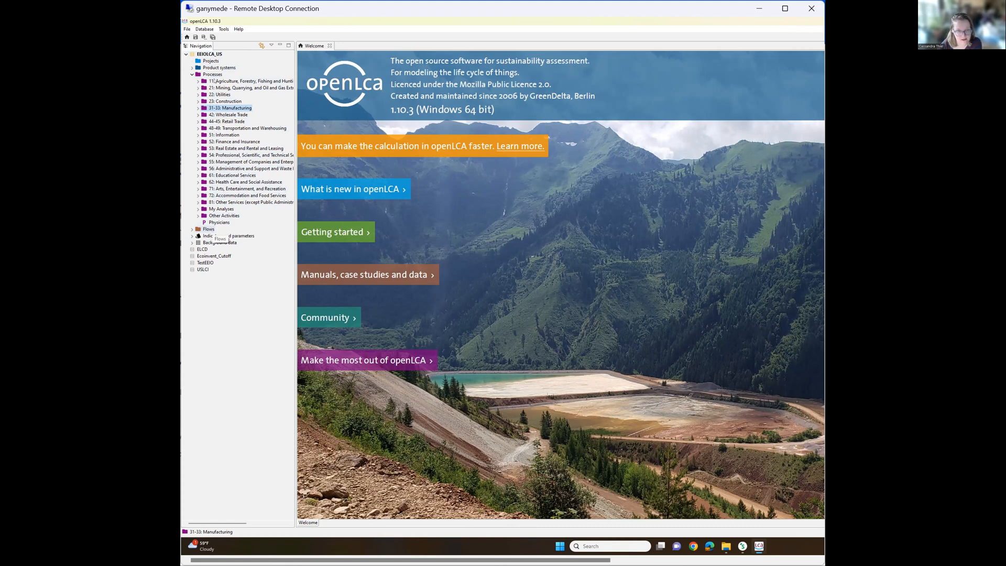
{"action": "mouse_move", "coordinate": [218, 67]}
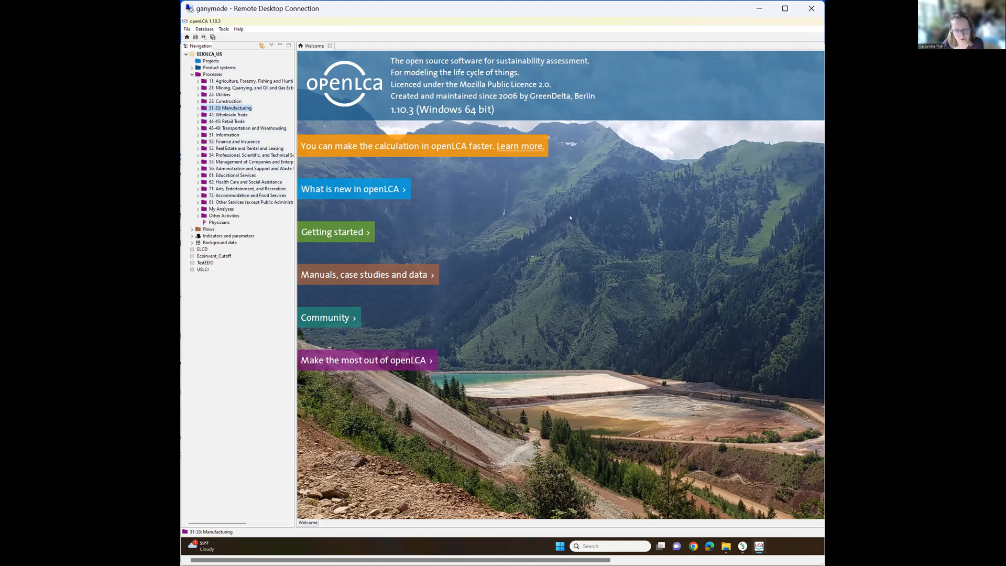
{"action": "mouse_move", "coordinate": [569, 217]}
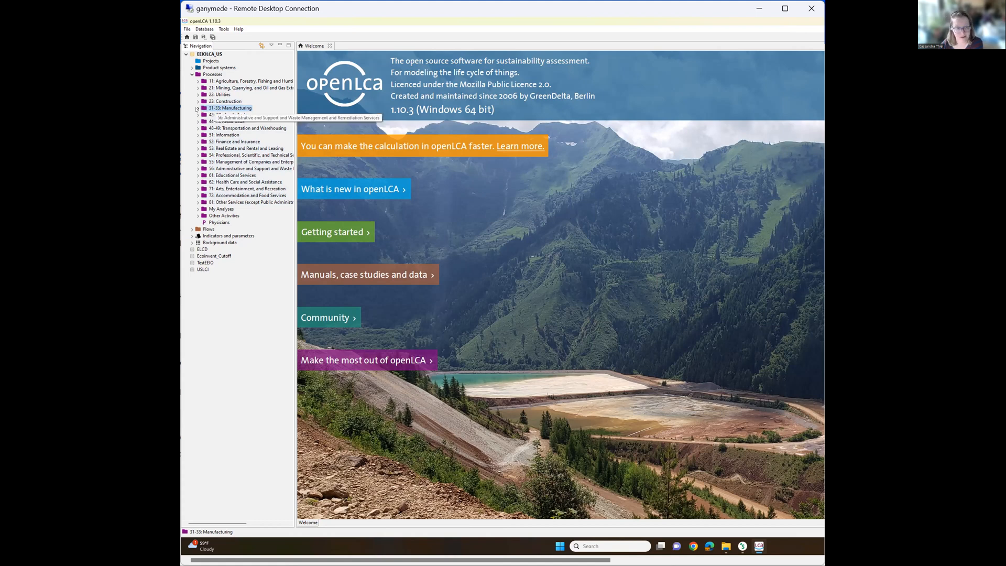
Expand 31-33: Manufacturing and open 3332: Industrial Machinery Manufacturing.
{"action": "left_click", "coordinate": [197, 108]}
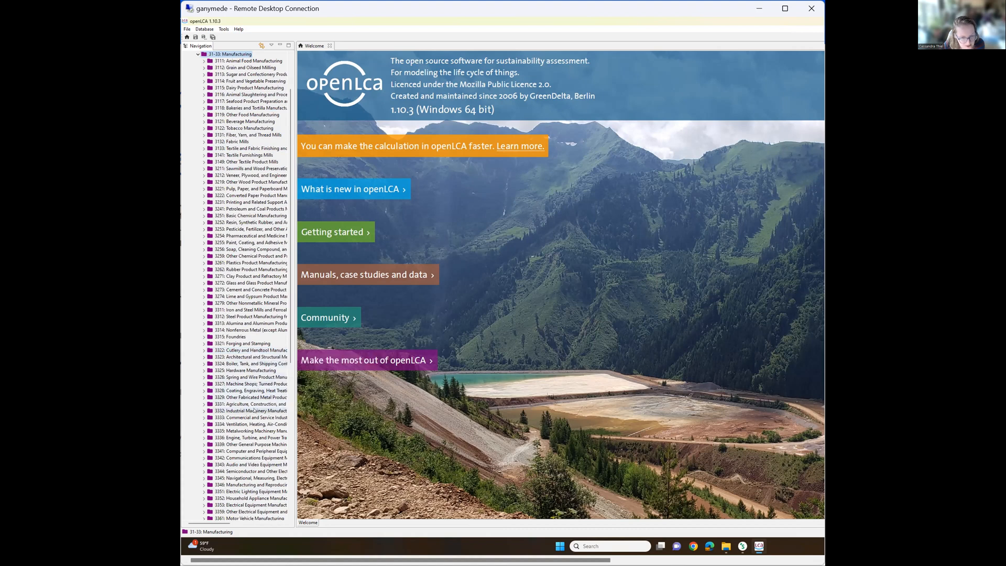
{"action": "left_click", "coordinate": [251, 411]}
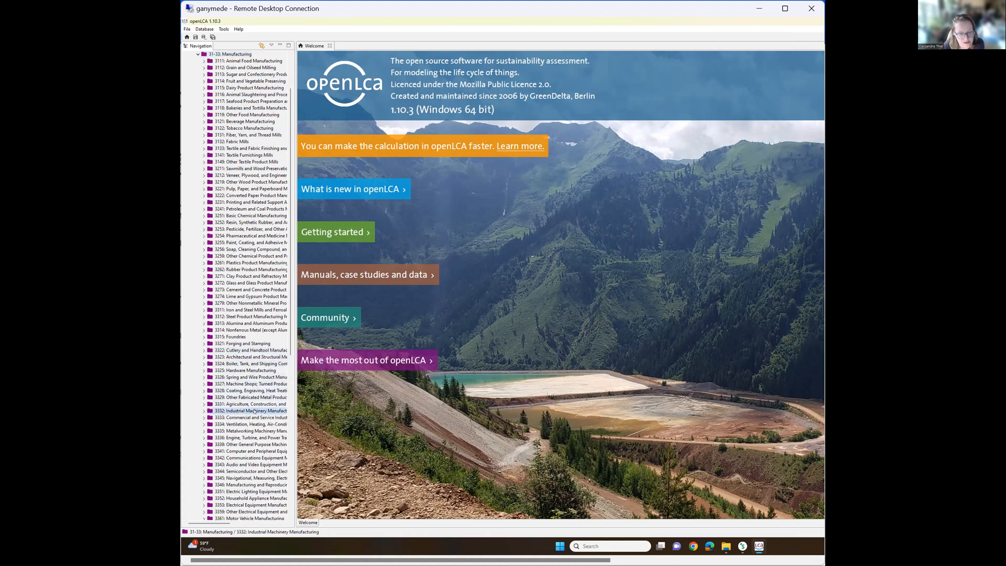
{"action": "left_click", "coordinate": [204, 411]}
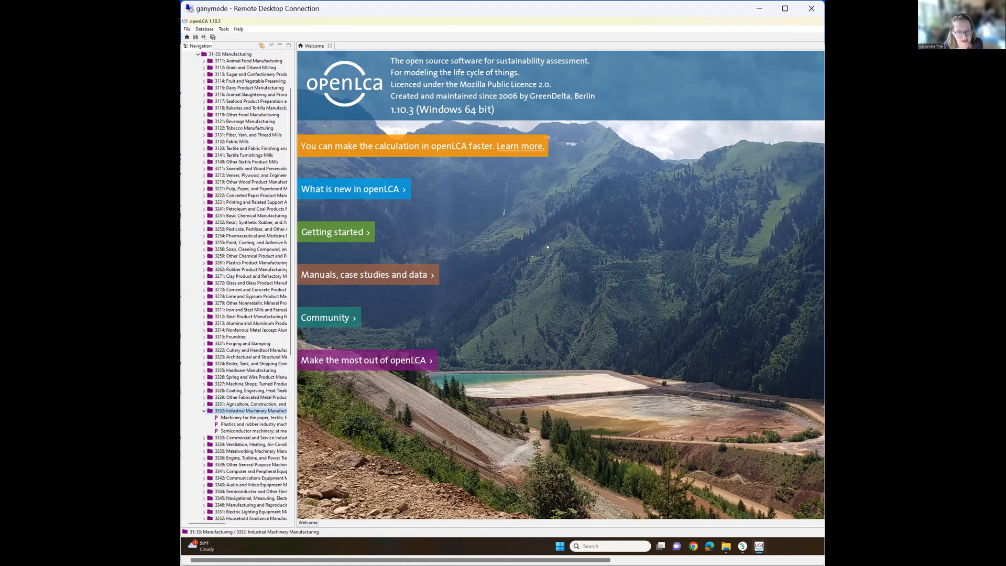
Open the 'Machinery for the paper, textile, food or other industries' process and highlight its description.
{"action": "left_click", "coordinate": [252, 417]}
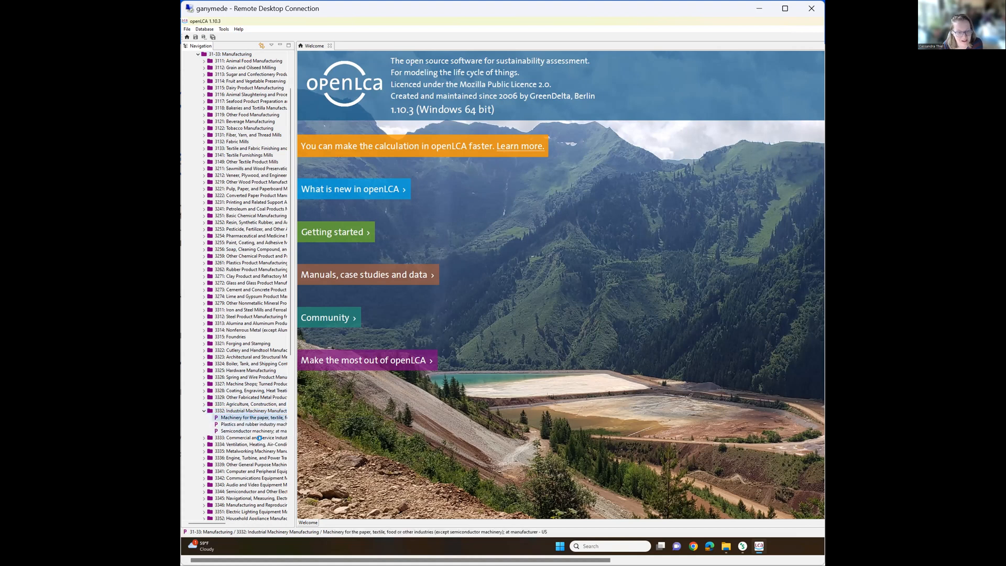
{"action": "double_click", "coordinate": [250, 417]}
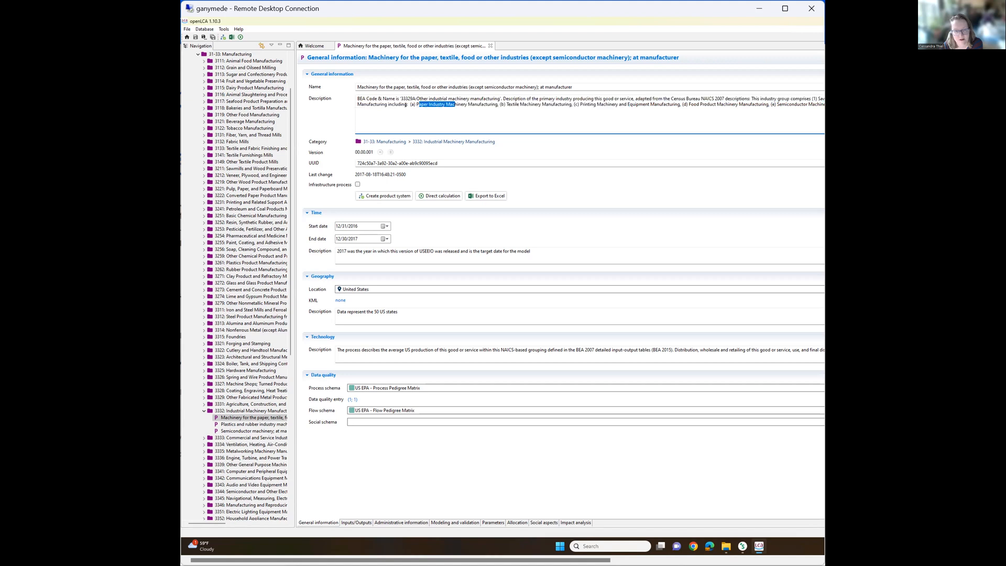
{"action": "left_click", "coordinate": [448, 114]}
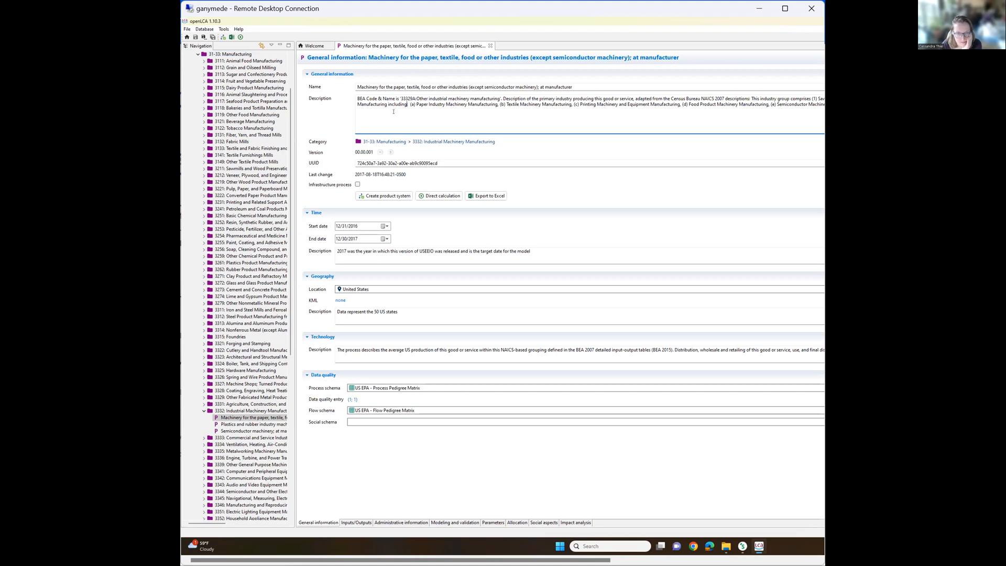
{"action": "mouse_move", "coordinate": [619, 103]}
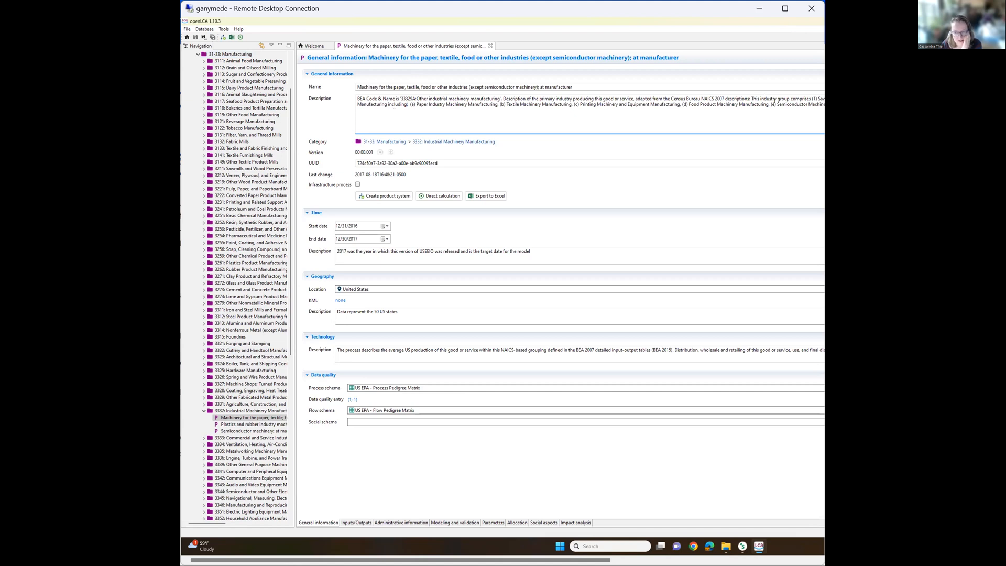
{"action": "left_click_drag", "start_coordinate": [765, 98], "coordinate": [786, 104]}
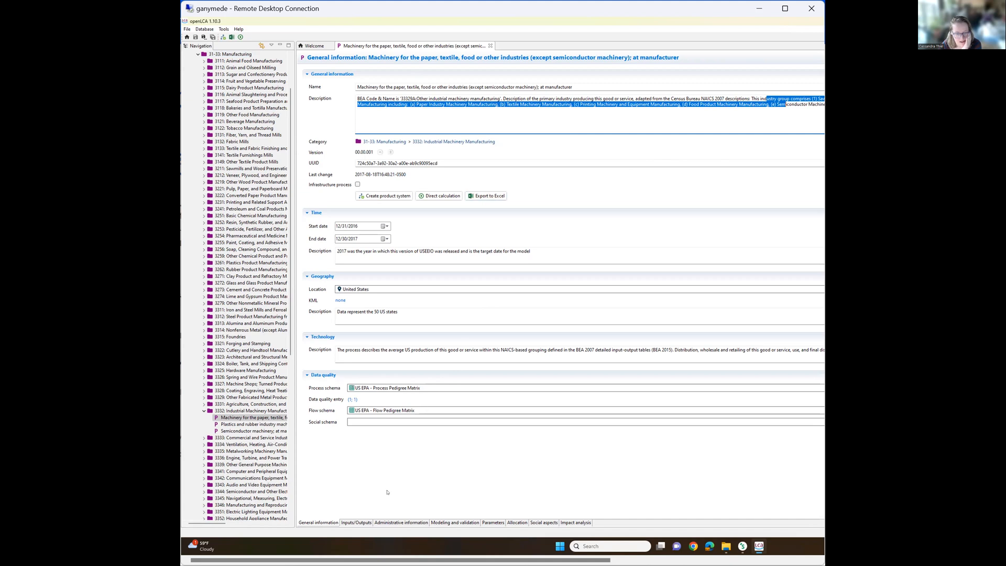
Show the machinery process's Inputs/Outputs, then expand 3254: Pharmaceutical and Medicine Manufacturing.
{"action": "left_click", "coordinate": [356, 522]}
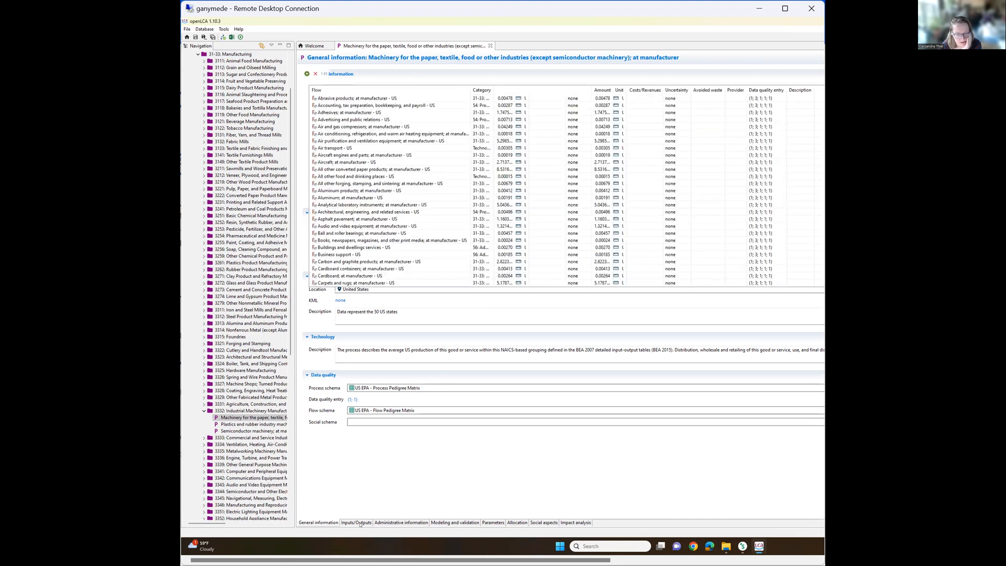
{"action": "left_click", "coordinate": [355, 522]}
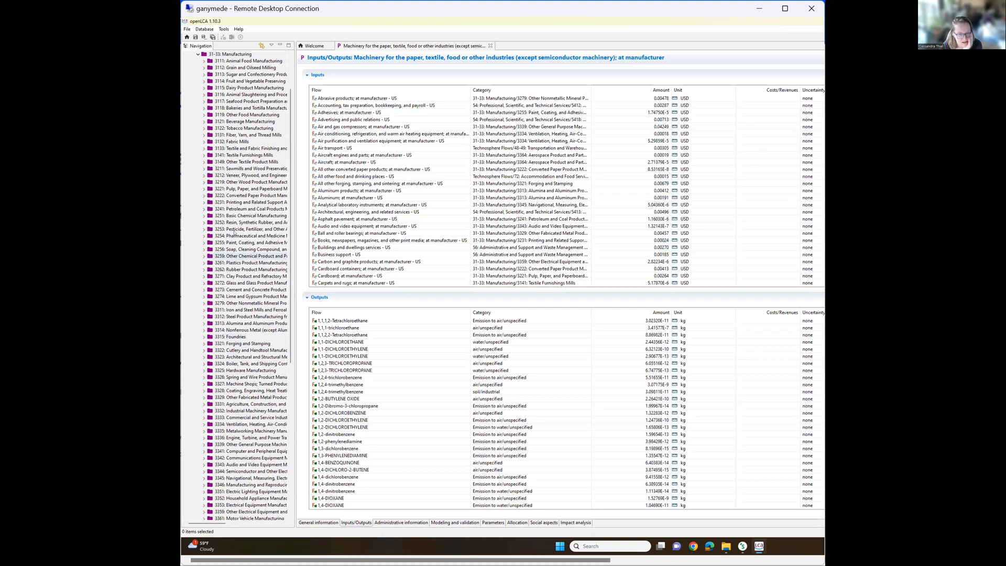
{"action": "left_click", "coordinate": [250, 236]}
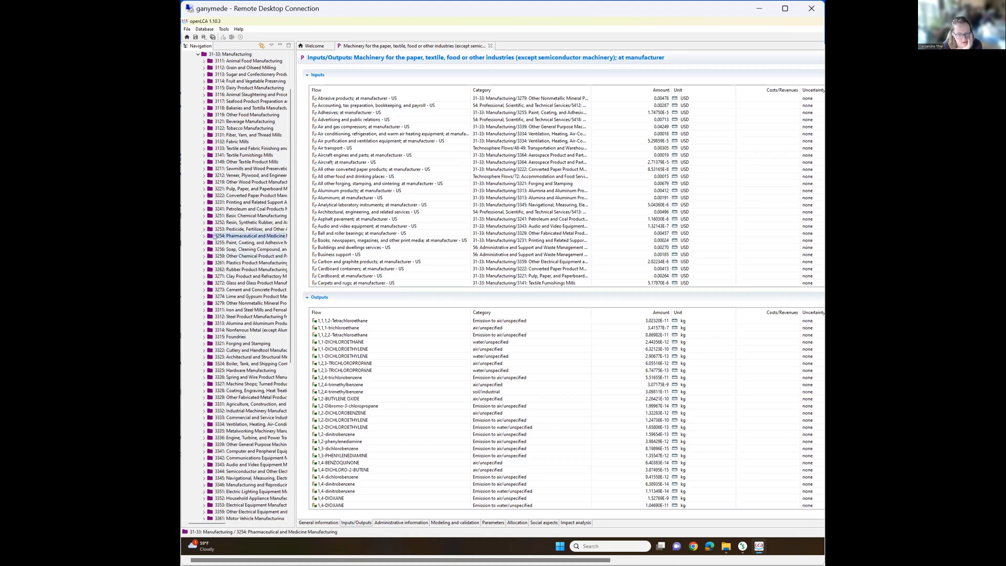
{"action": "left_click", "coordinate": [204, 237]}
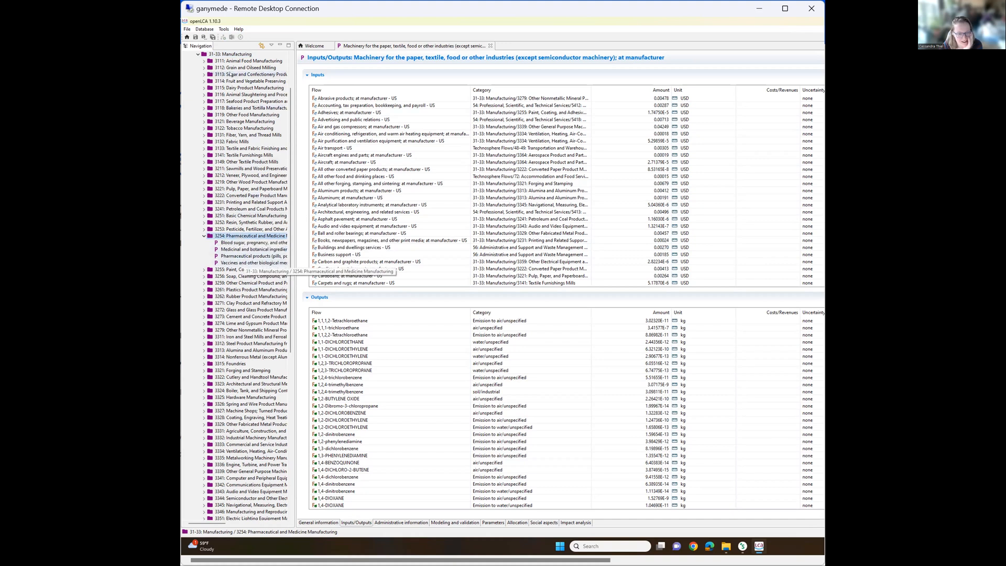
Open 'Pharmaceutical products (pills, powders, solutions, etc.); at manufacturer' and highlight its description.
{"action": "right_click", "coordinate": [244, 114]}
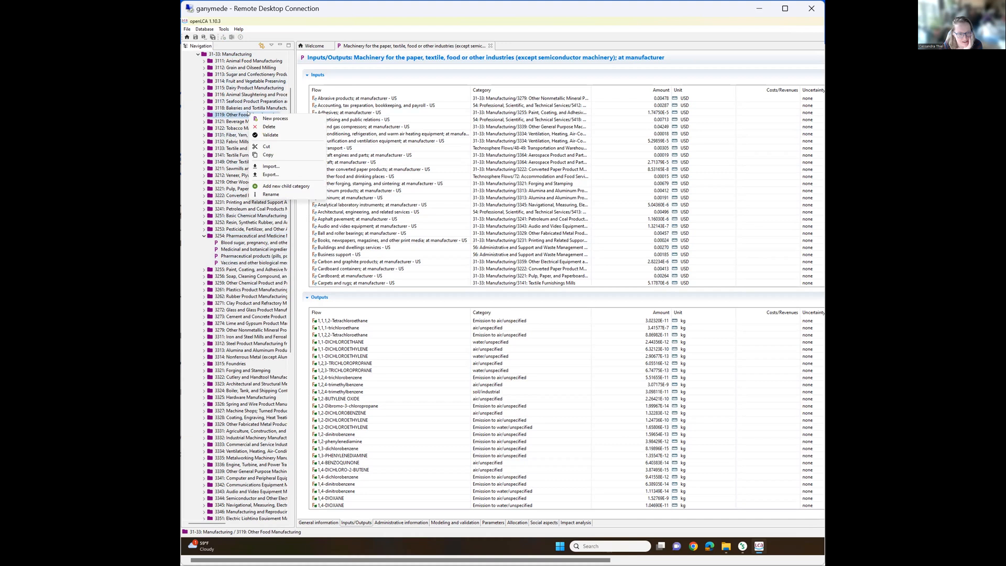
{"action": "left_click", "coordinate": [252, 249]}
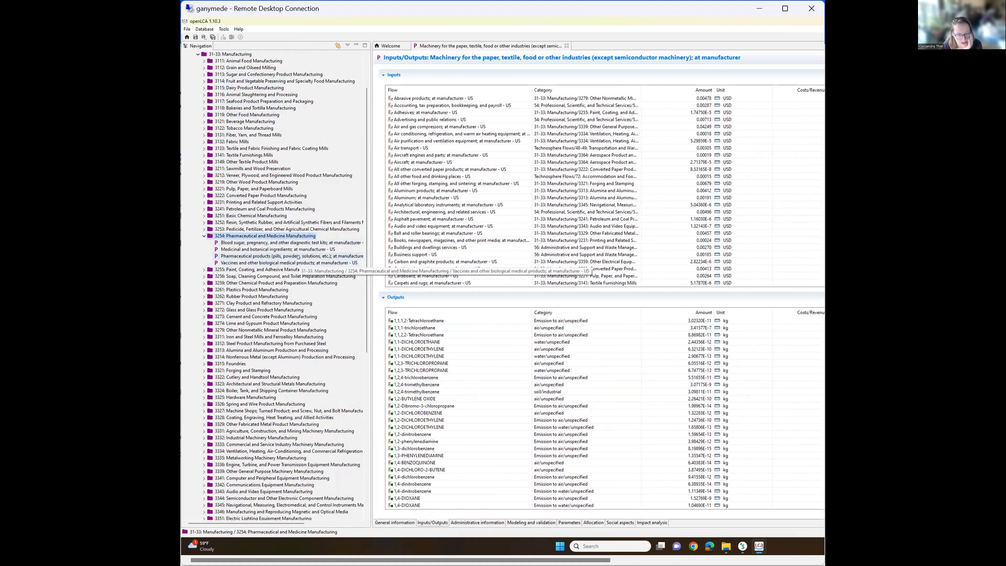
{"action": "left_click", "coordinate": [289, 256]}
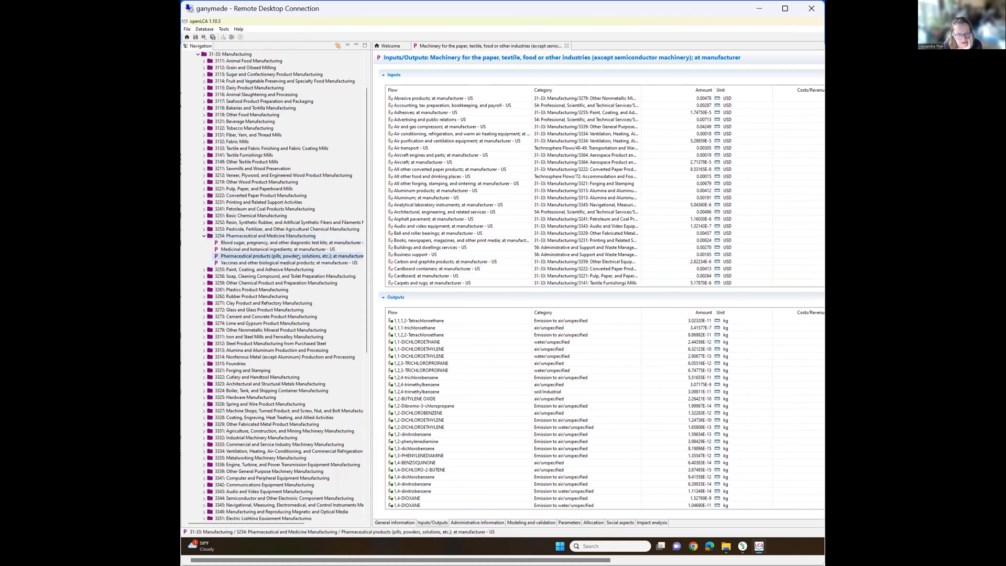
{"action": "double_click", "coordinate": [292, 255]}
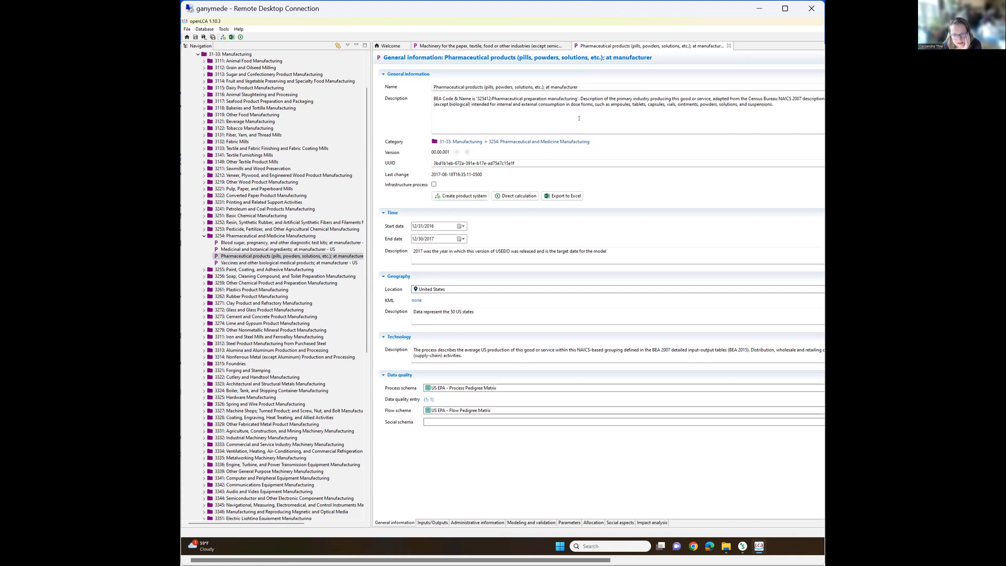
{"action": "left_click_drag", "start_coordinate": [613, 104], "coordinate": [757, 104]}
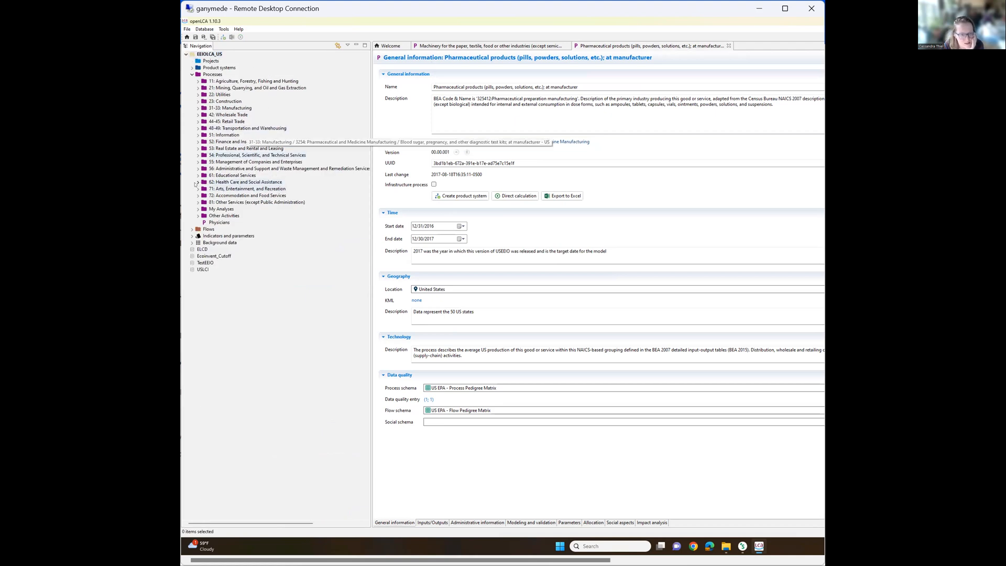
Expand Health Care and Social Assistance and Wholesale Trade in the process tree.
{"action": "left_click", "coordinate": [197, 181]}
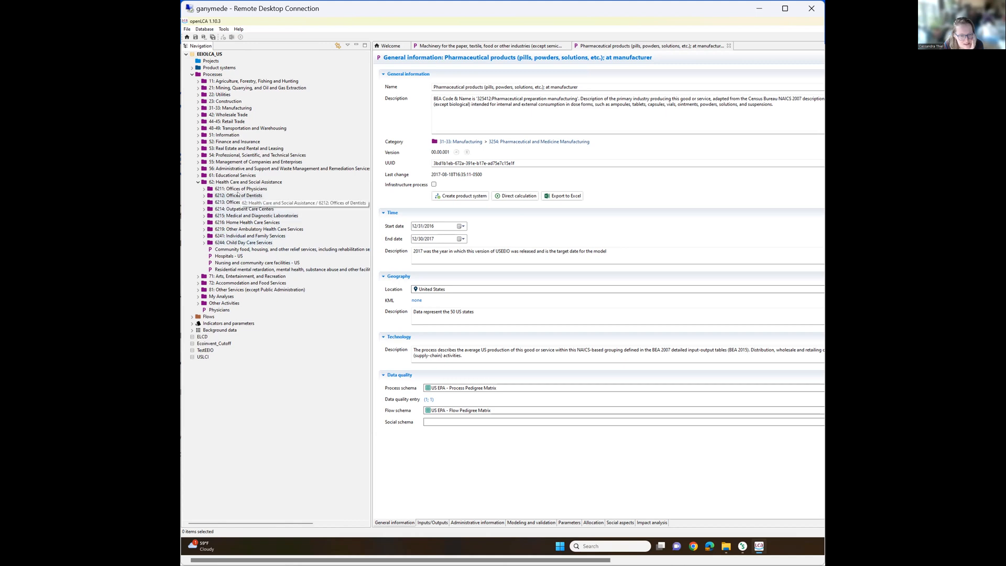
{"action": "mouse_move", "coordinate": [241, 202]}
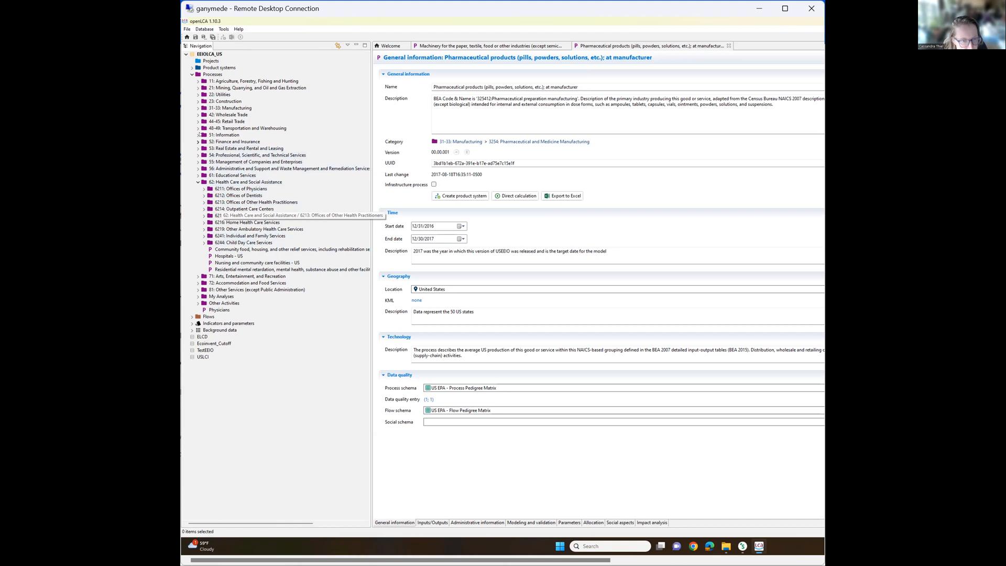
{"action": "left_click", "coordinate": [198, 127]}
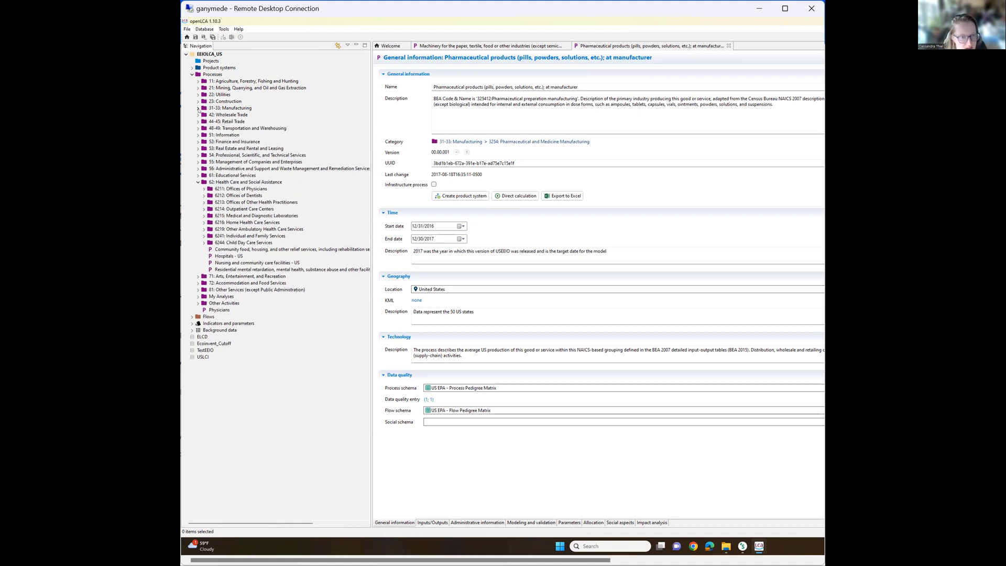
{"action": "left_click", "coordinate": [198, 115]}
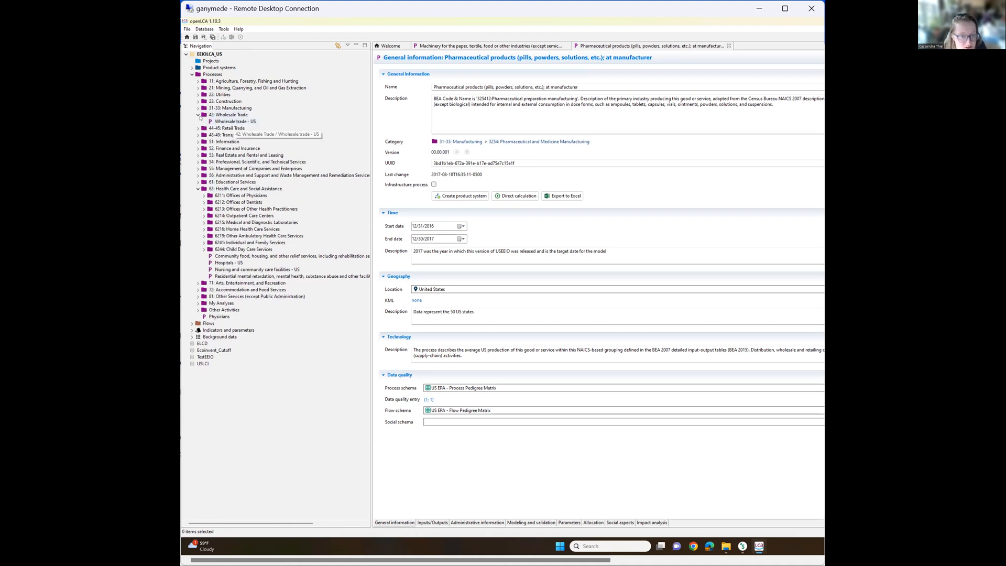
{"action": "left_click", "coordinate": [197, 114]}
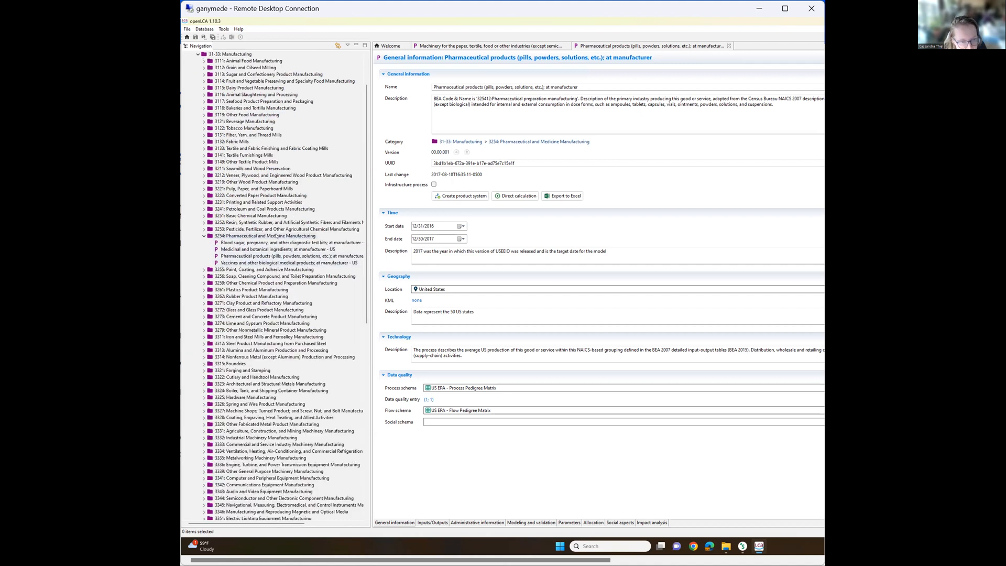
{"action": "mouse_move", "coordinate": [263, 235]}
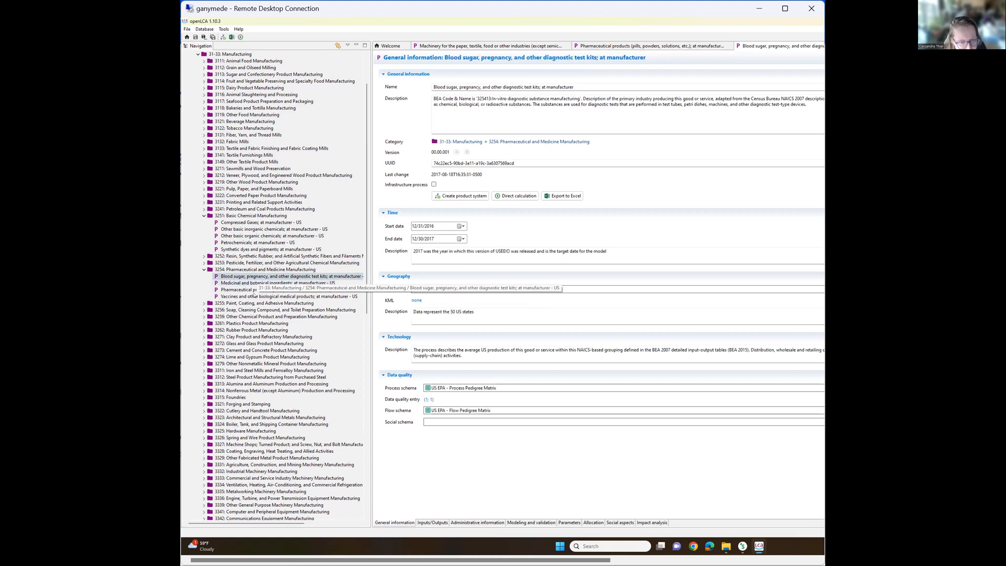
Return to the Pharmaceutical products process editor after viewing the diagnostic test kits process.
{"action": "left_click", "coordinate": [289, 296]}
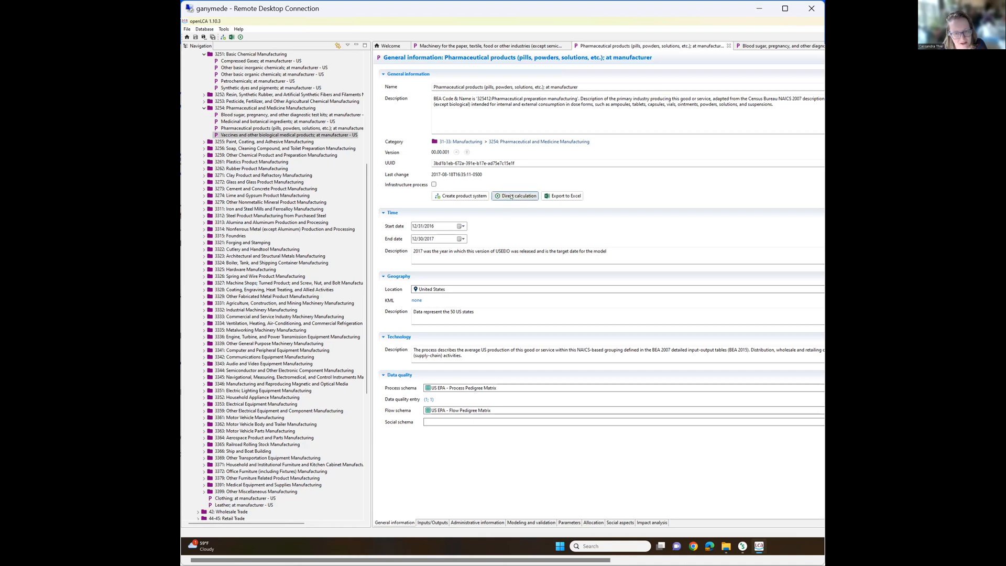
{"action": "mouse_move", "coordinate": [461, 195]}
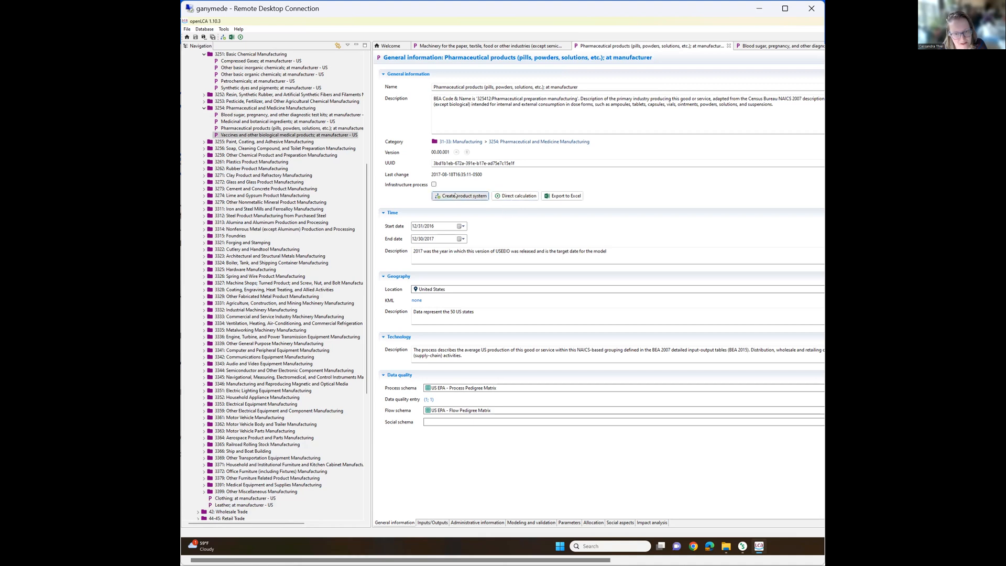
Run a direct calculation with TRACI v2.1 and Quick results for Pharmaceutical products.
{"action": "left_click", "coordinate": [516, 195]}
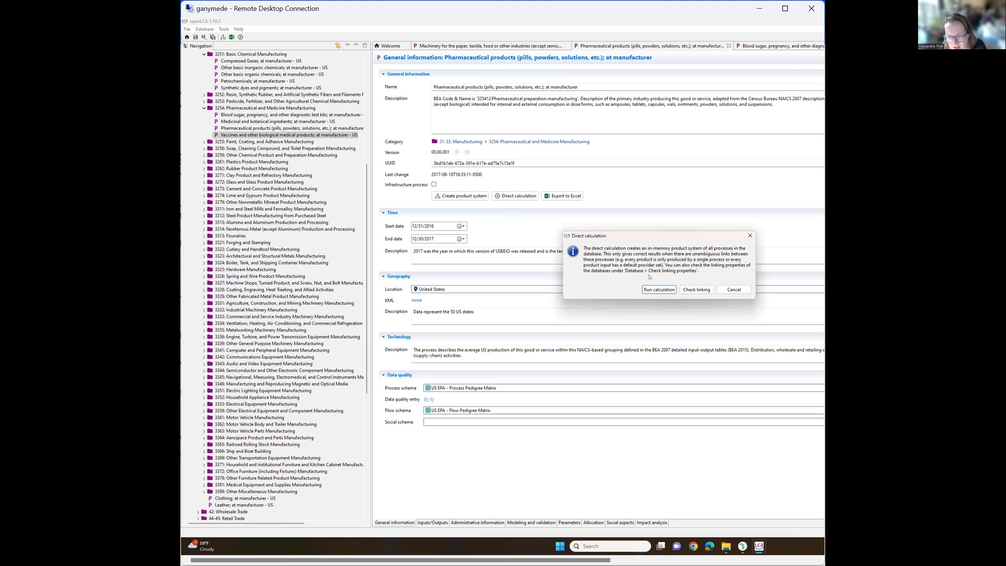
{"action": "left_click", "coordinate": [658, 289]}
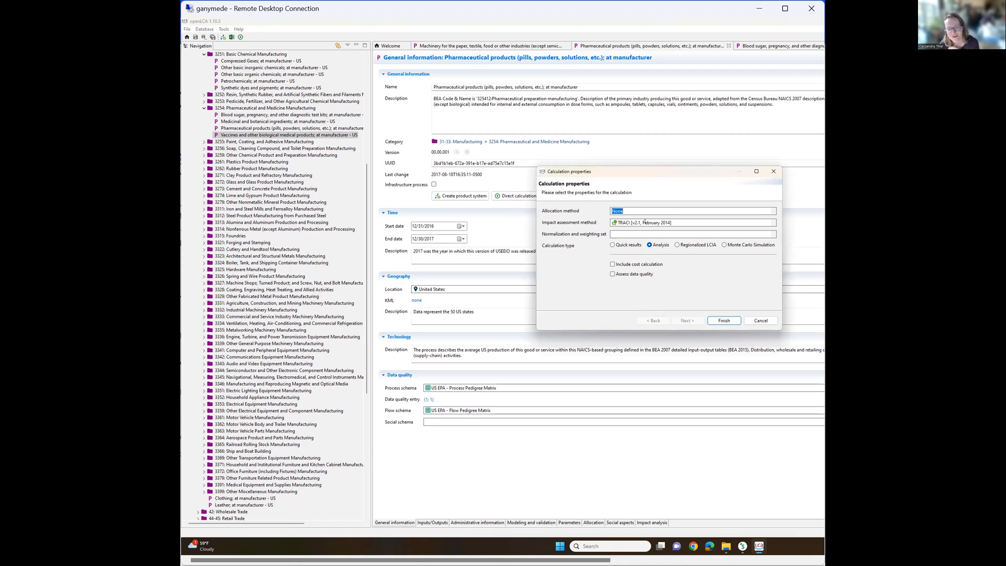
{"action": "left_click", "coordinate": [774, 223]}
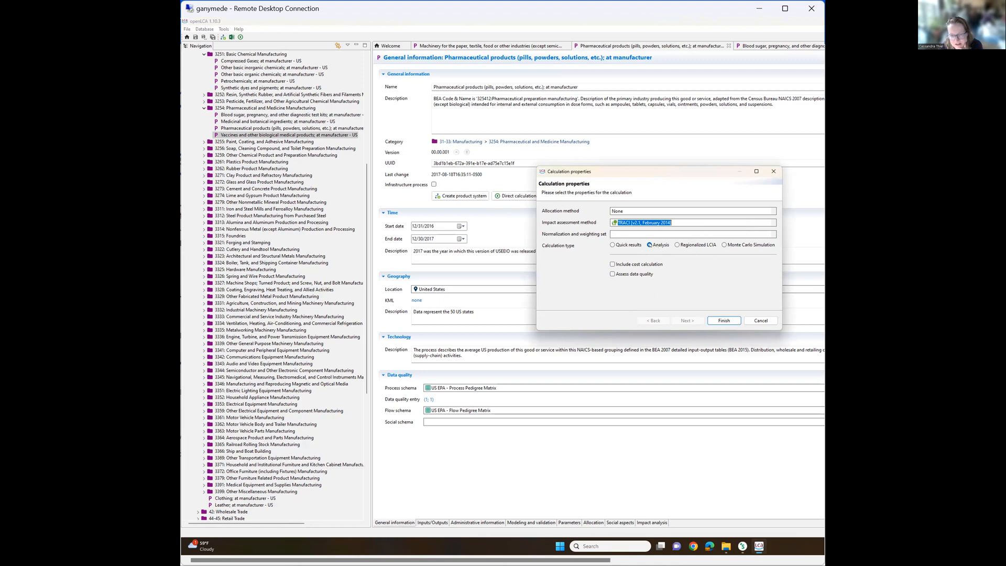
{"action": "left_click", "coordinate": [613, 245]}
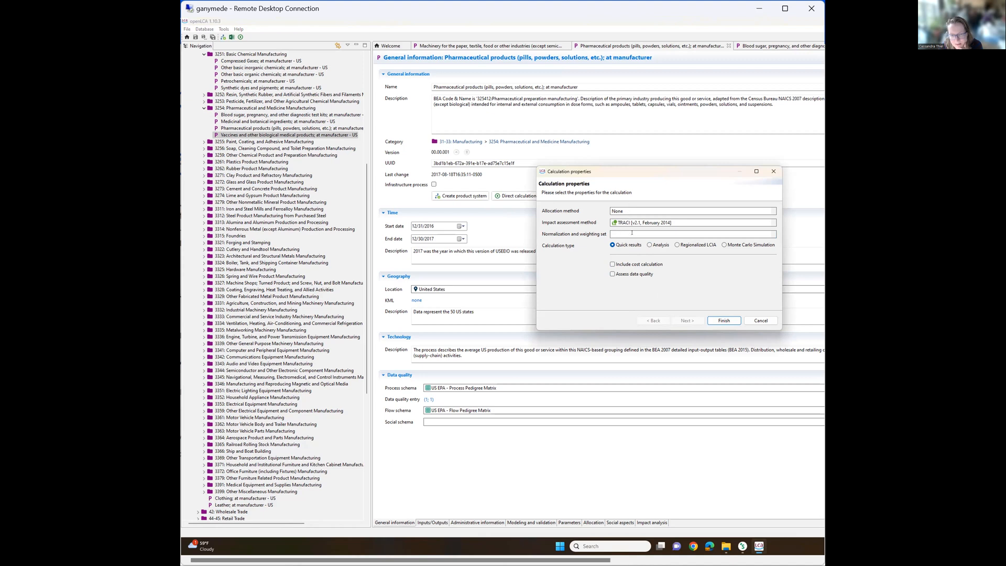
{"action": "left_click", "coordinate": [723, 320]}
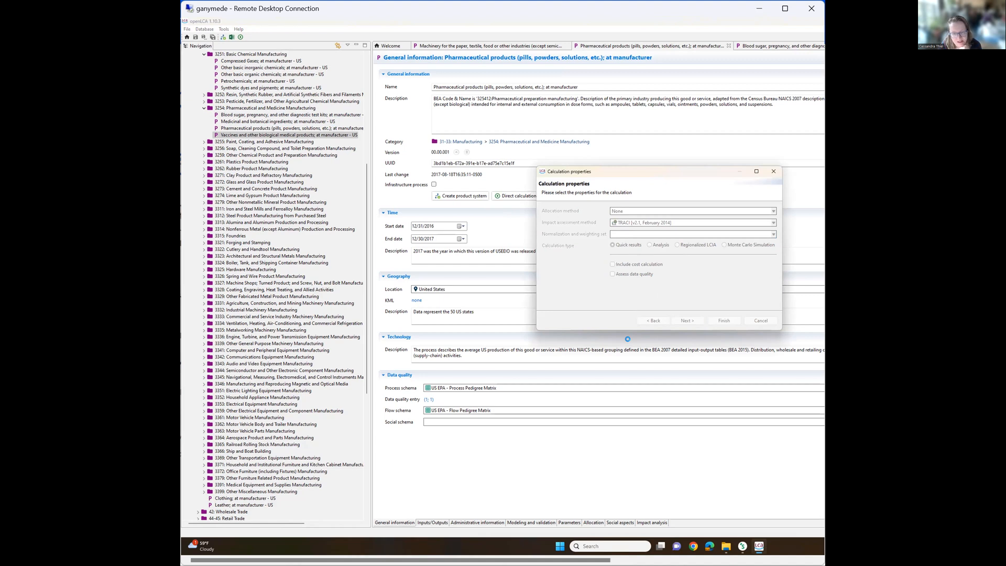
Show the top contributors for the Global Warming impact category in the quick results.
{"action": "left_click", "coordinate": [723, 320]}
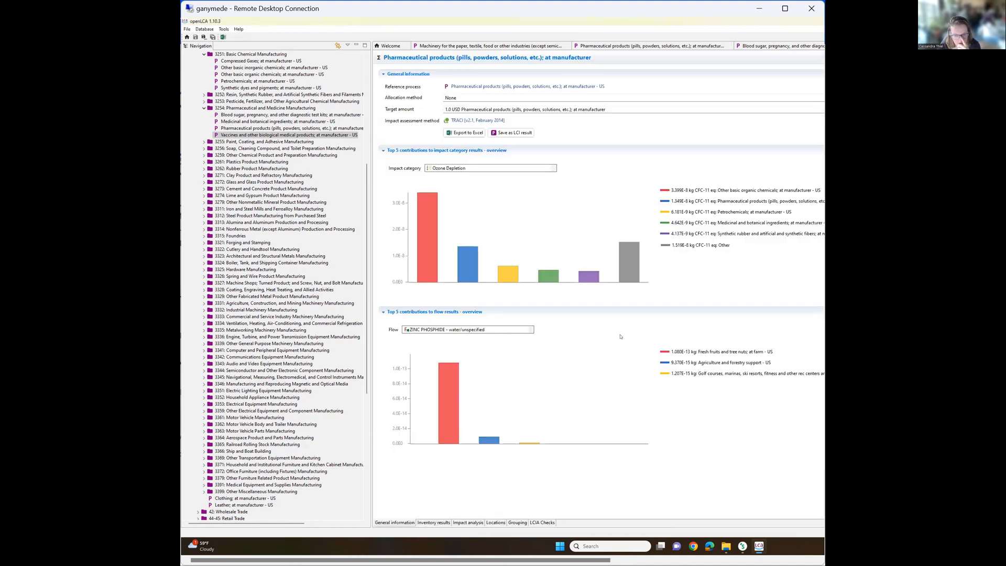
{"action": "mouse_move", "coordinate": [480, 219]}
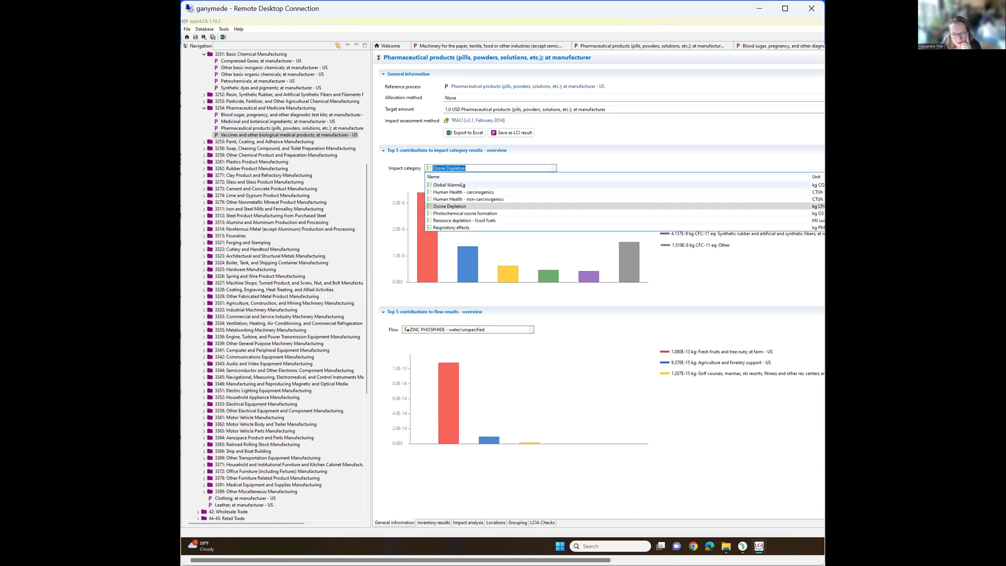
{"action": "left_click", "coordinate": [451, 185]}
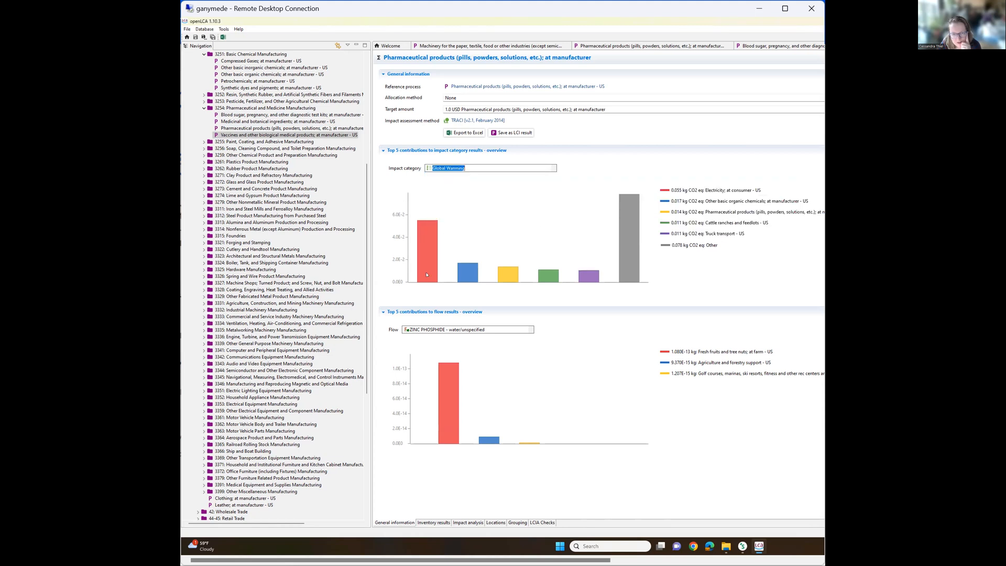
{"action": "mouse_move", "coordinate": [624, 295]}
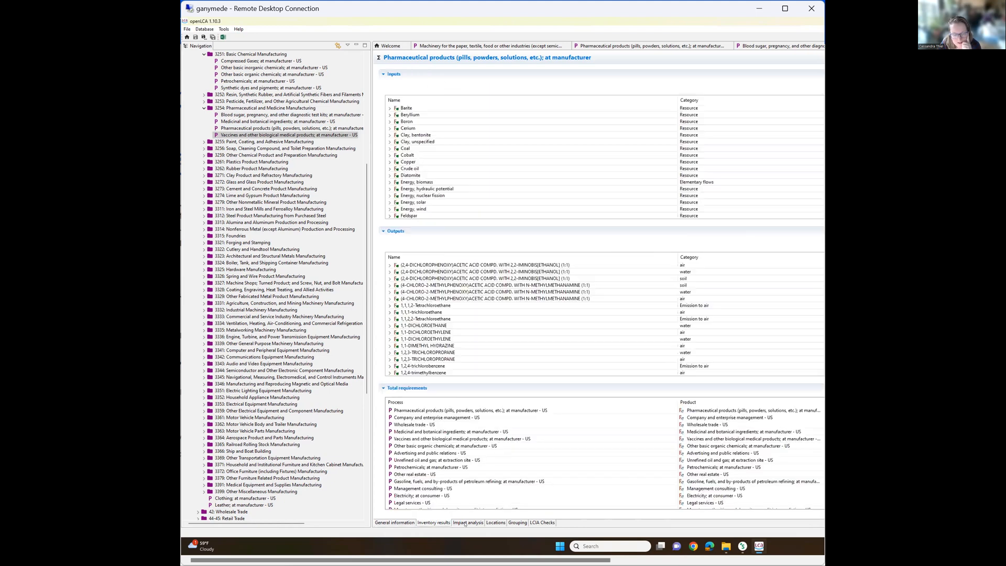
Browse the inventory and overview result tabs, then display the TRACI impact analysis table.
{"action": "left_click", "coordinate": [468, 522]}
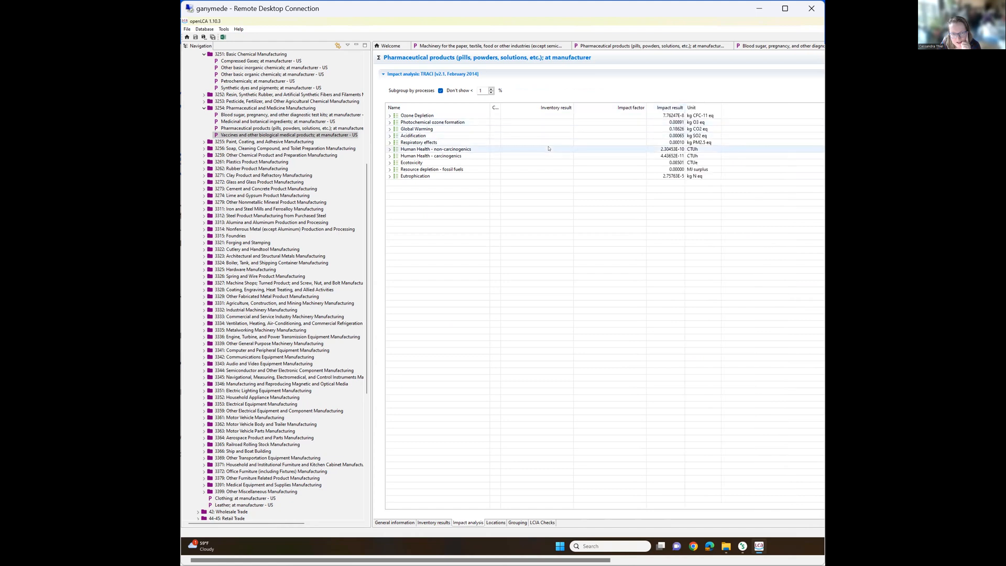
{"action": "left_click", "coordinate": [415, 128]}
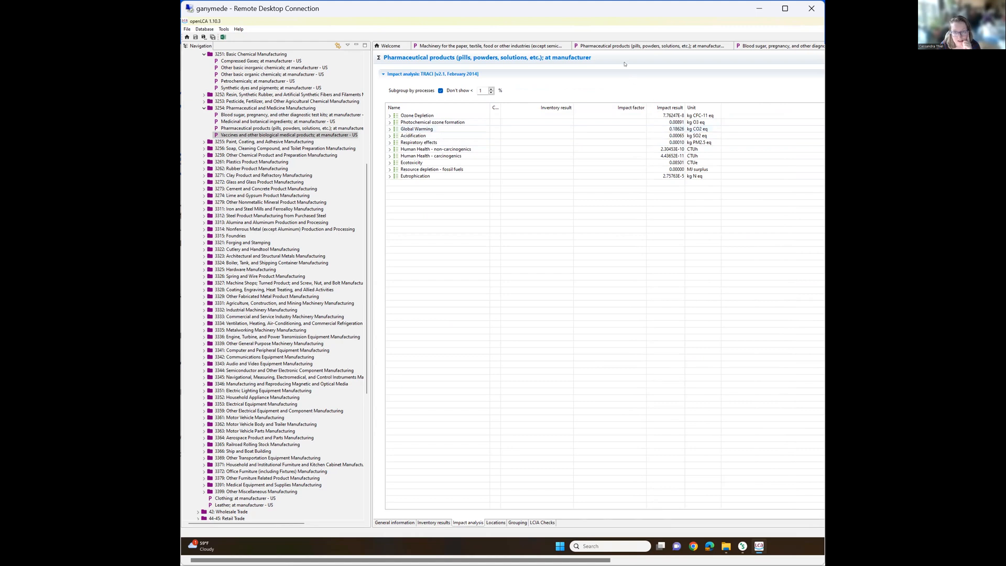
{"action": "left_click", "coordinate": [433, 522]}
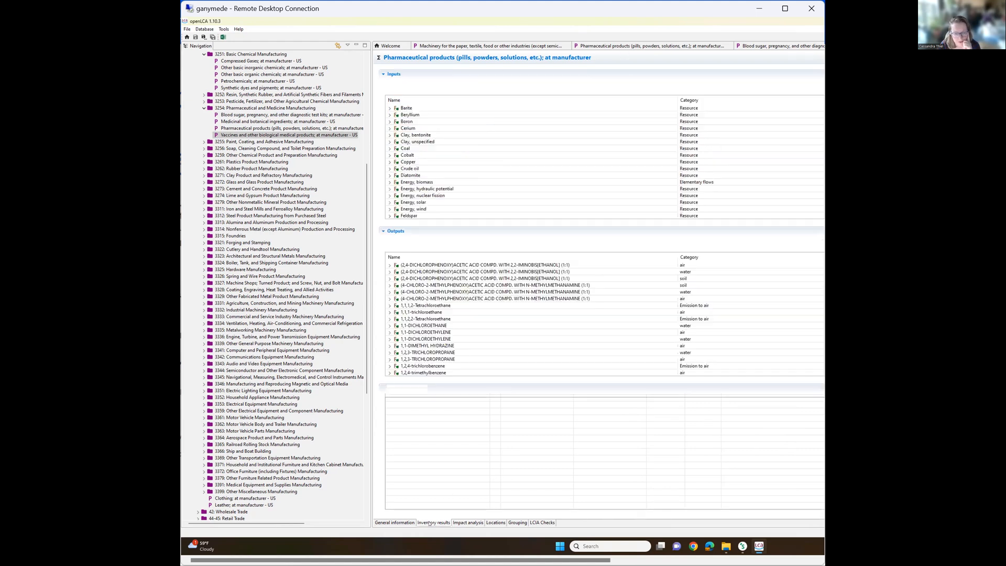
{"action": "left_click", "coordinate": [394, 523]}
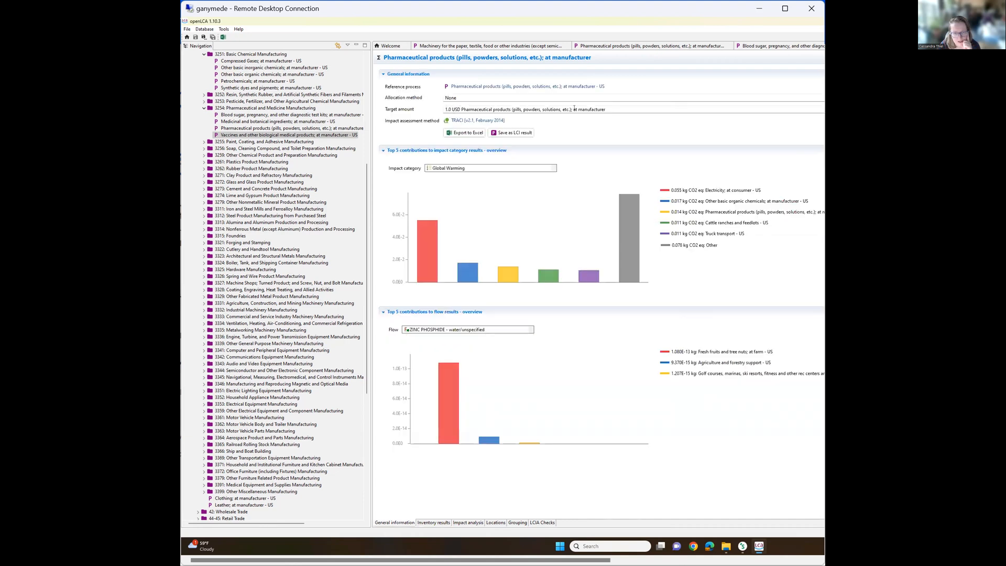
{"action": "left_click", "coordinate": [468, 523]}
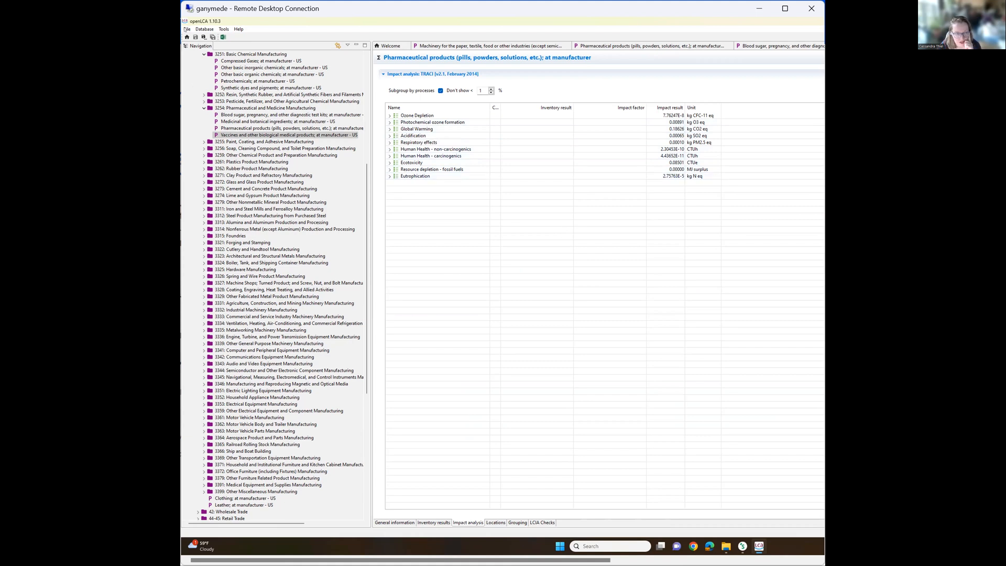
{"action": "left_click", "coordinate": [188, 29]}
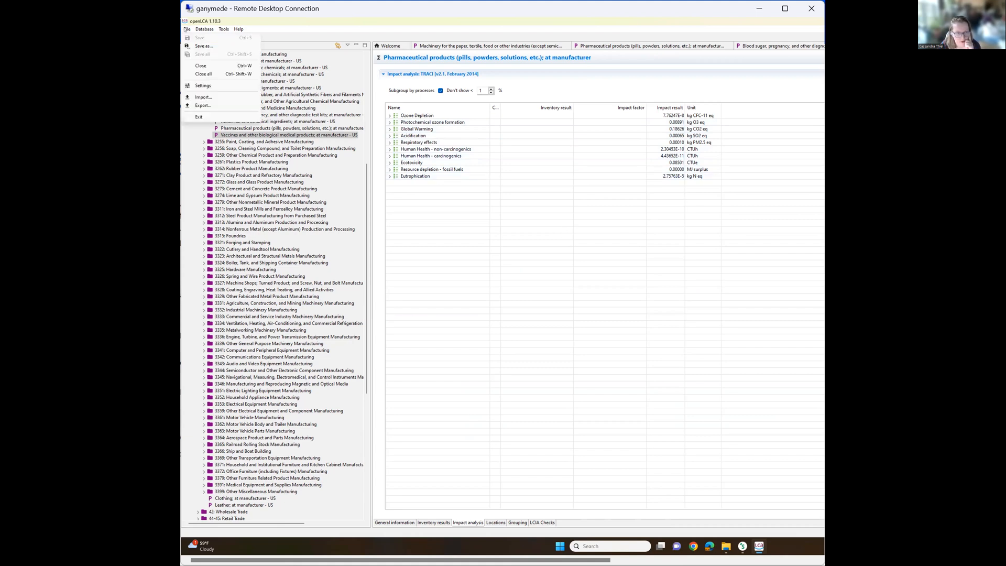
{"action": "left_click", "coordinate": [187, 29]}
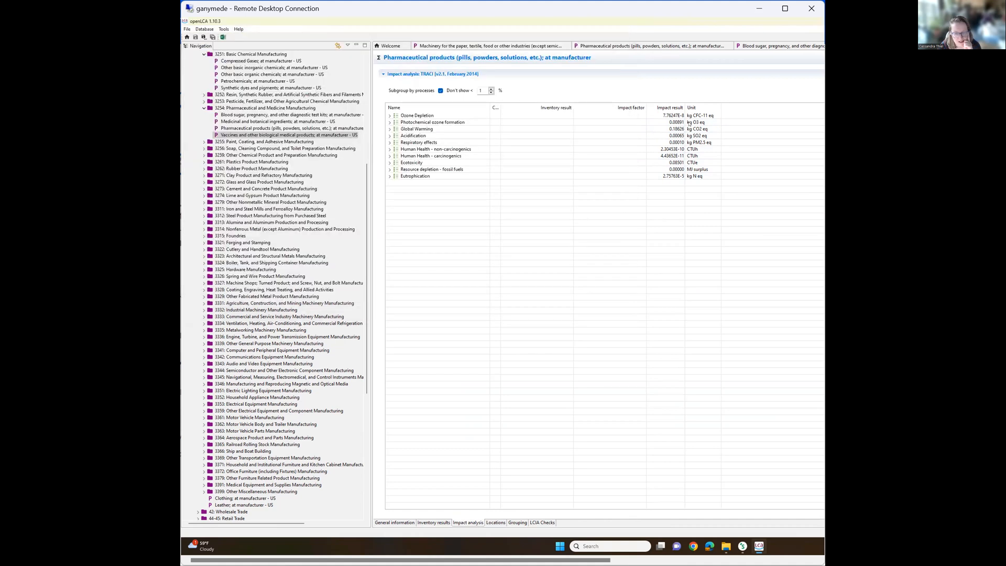
{"action": "mouse_move", "coordinate": [617, 185]}
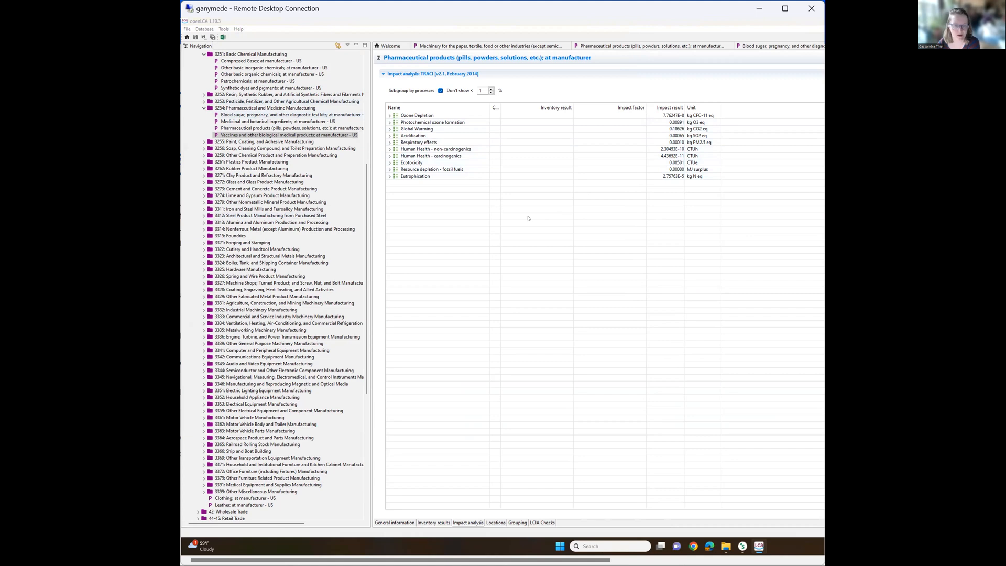
{"action": "mouse_move", "coordinate": [528, 218]}
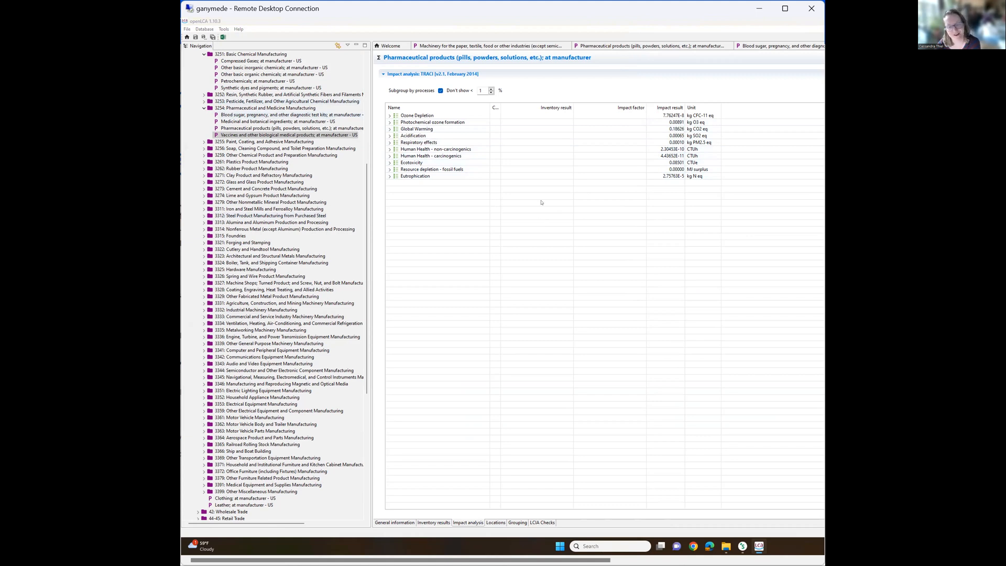
{"action": "mouse_move", "coordinate": [553, 189]}
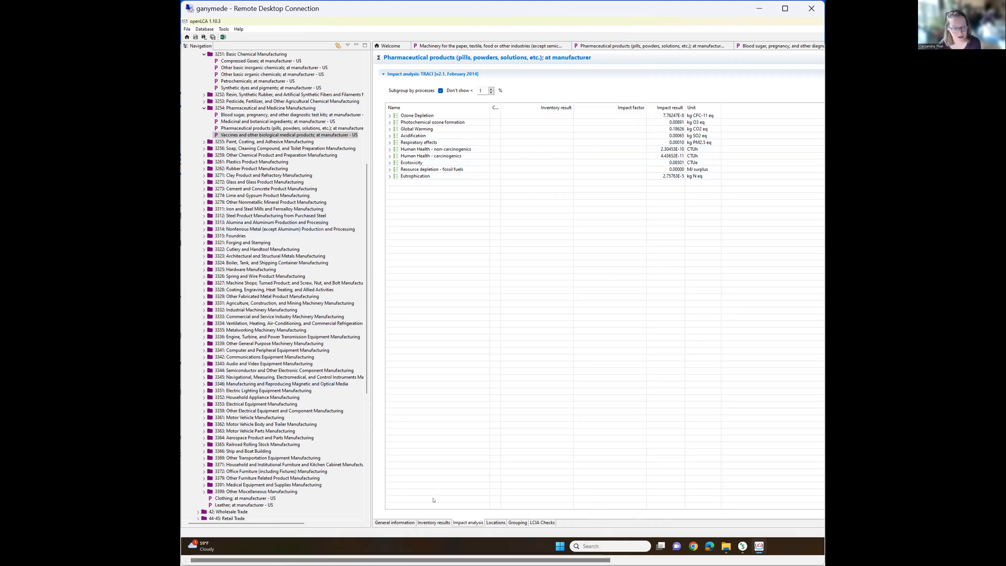
{"action": "mouse_move", "coordinate": [301, 468]}
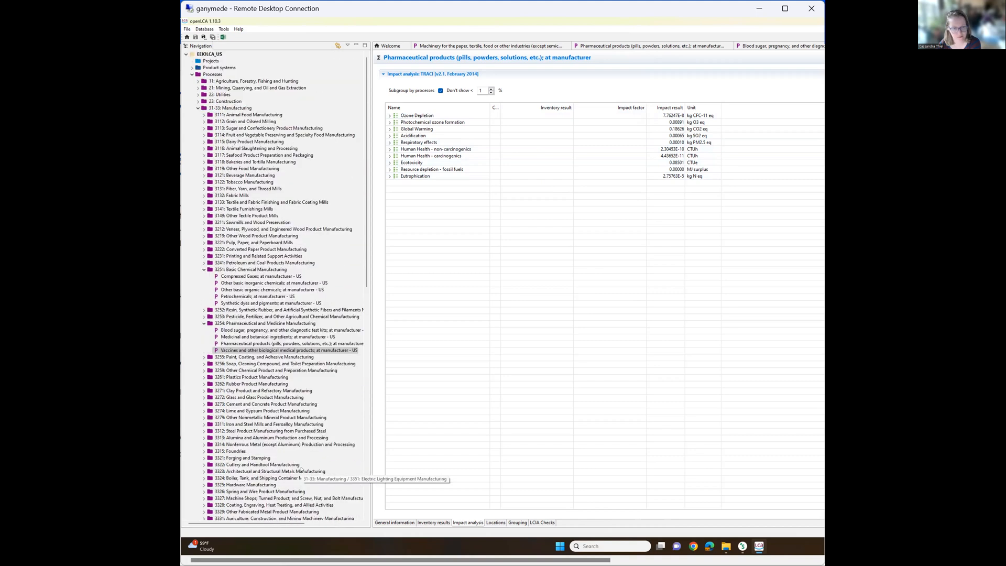
{"action": "mouse_move", "coordinate": [283, 258]}
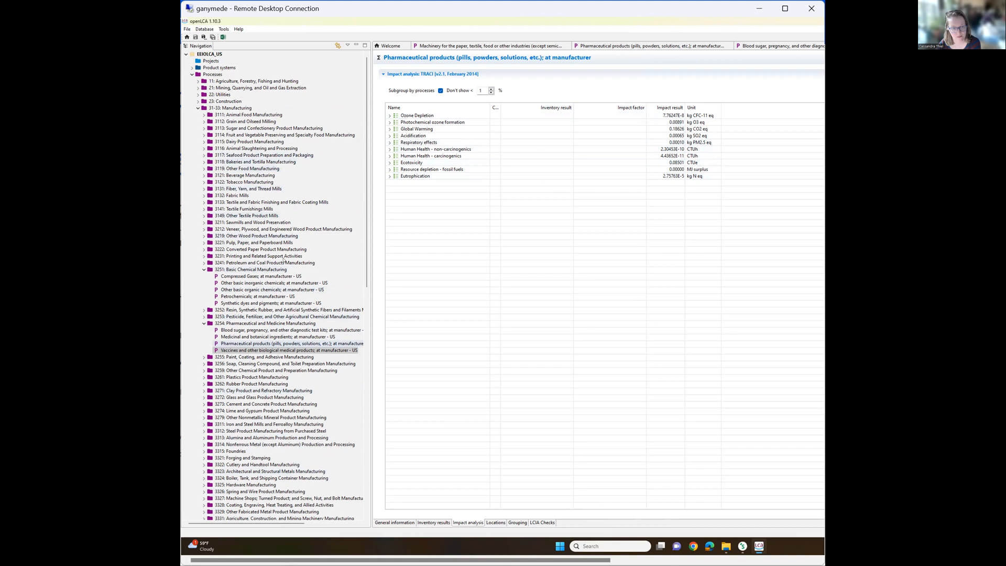